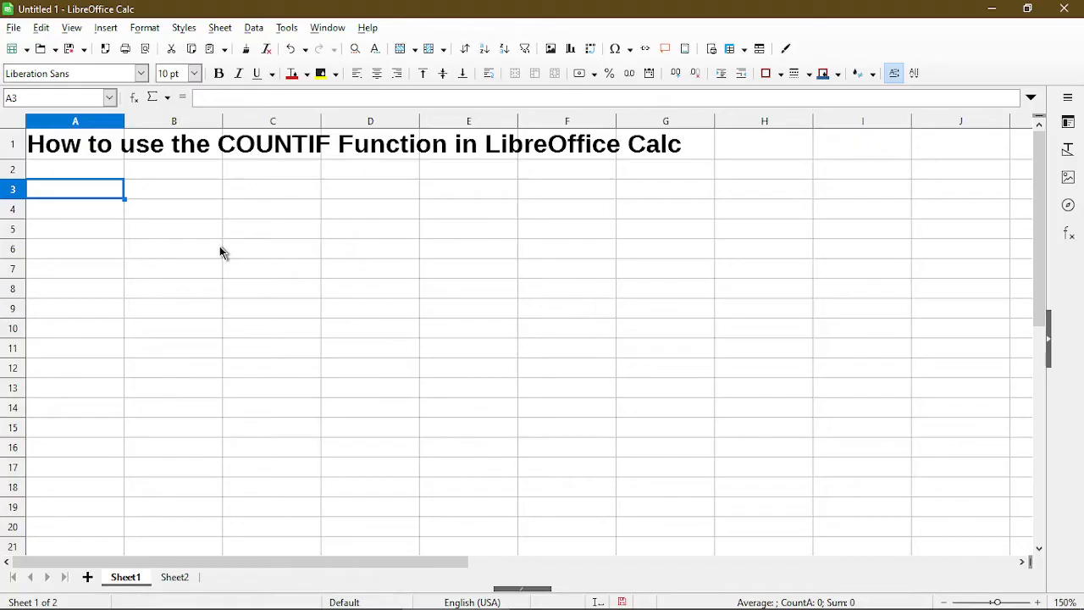
mouse_move(217, 488)
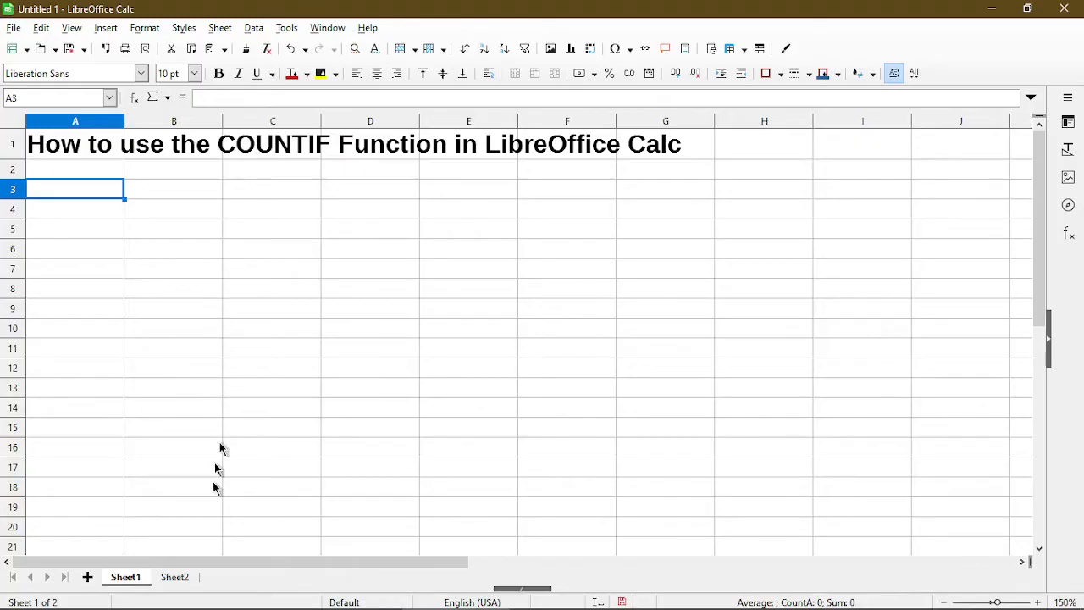
Switch to Sheet2 and select the first COUNTIF result, the 1 in E2.
left_click(174, 576)
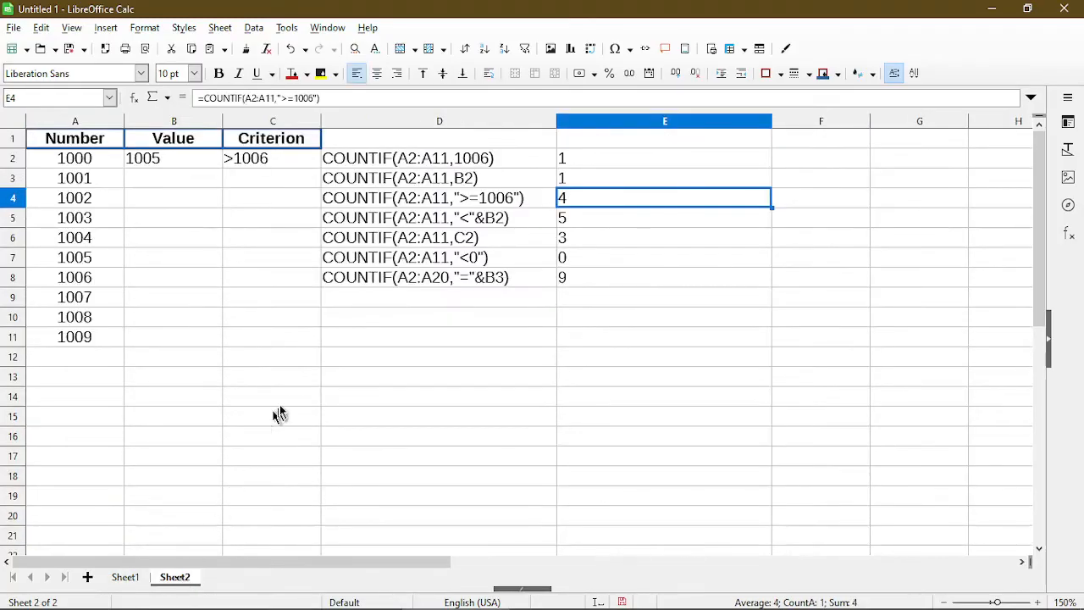
left_click(439, 376)
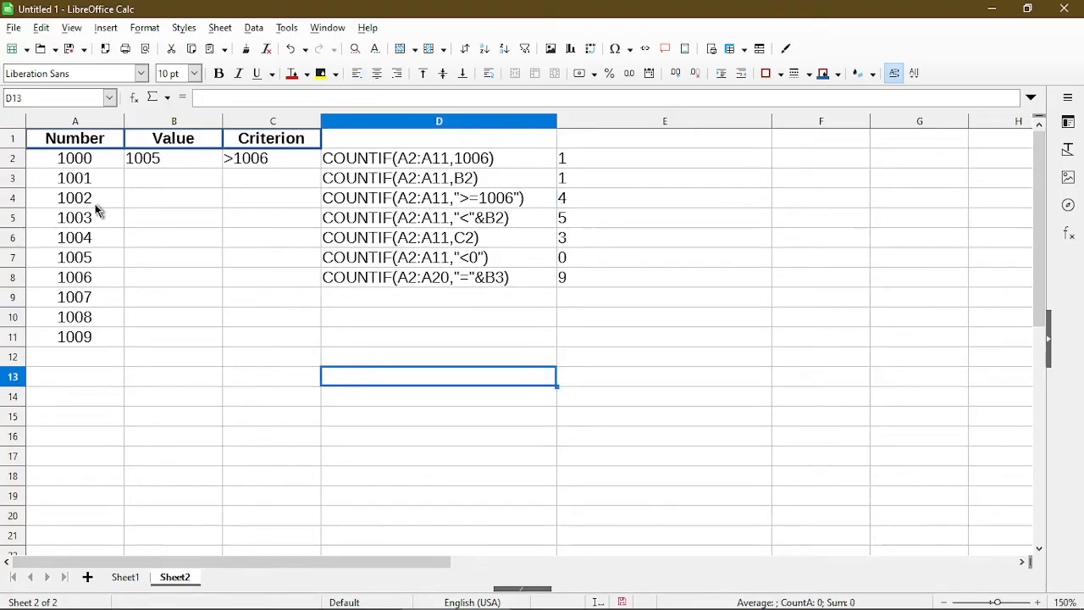
mouse_move(217, 296)
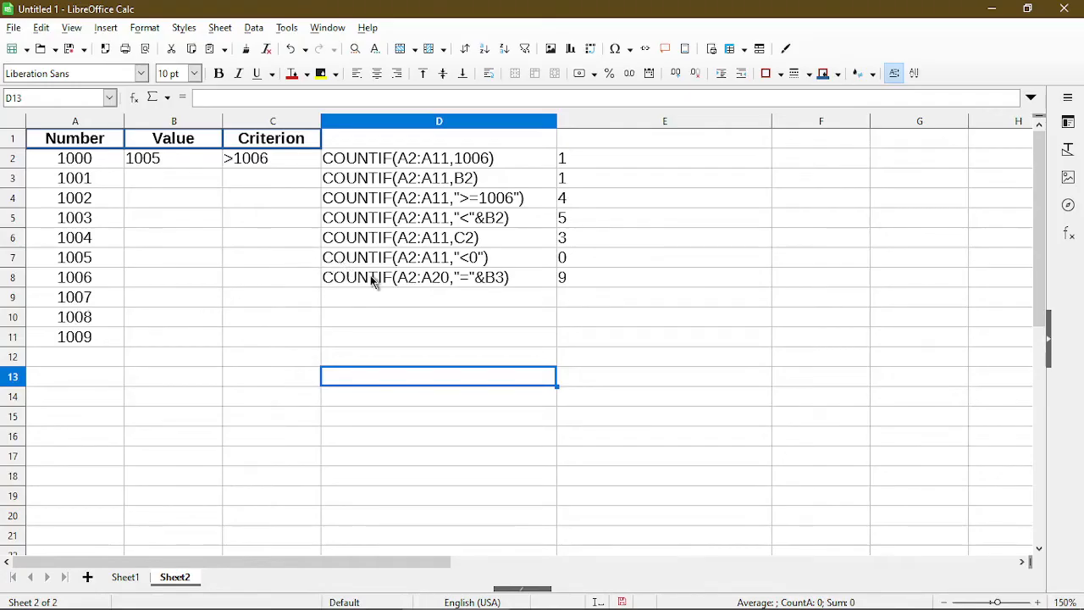
mouse_move(176, 172)
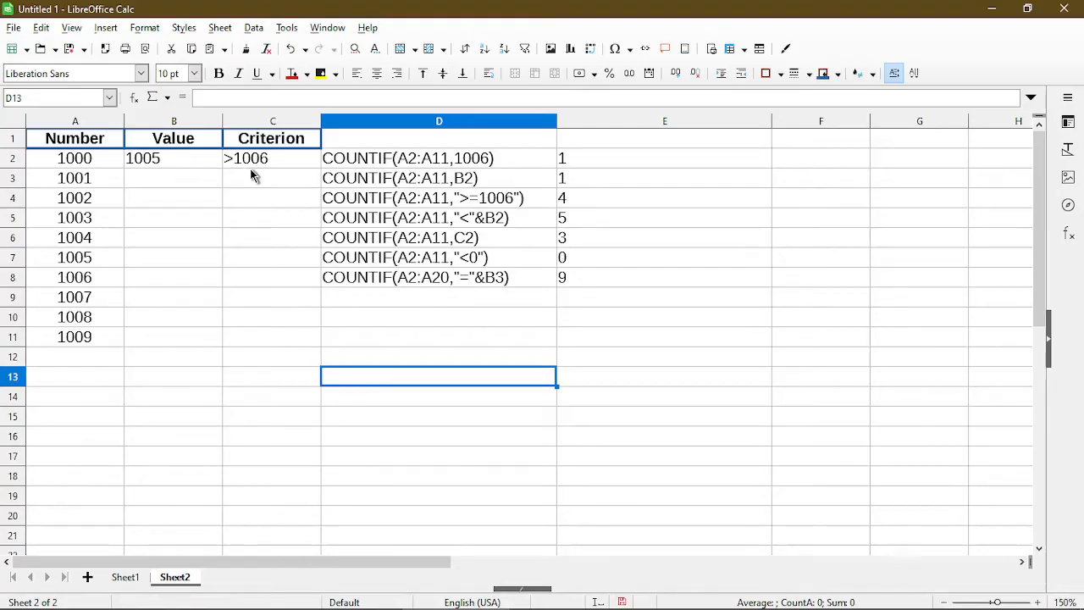
mouse_move(349, 181)
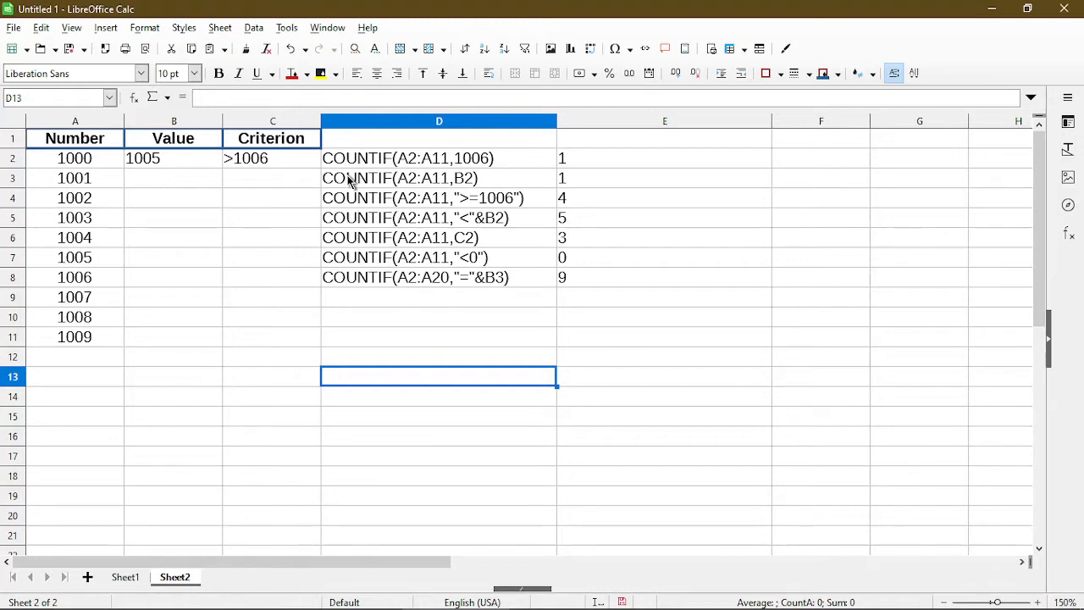
mouse_move(505, 175)
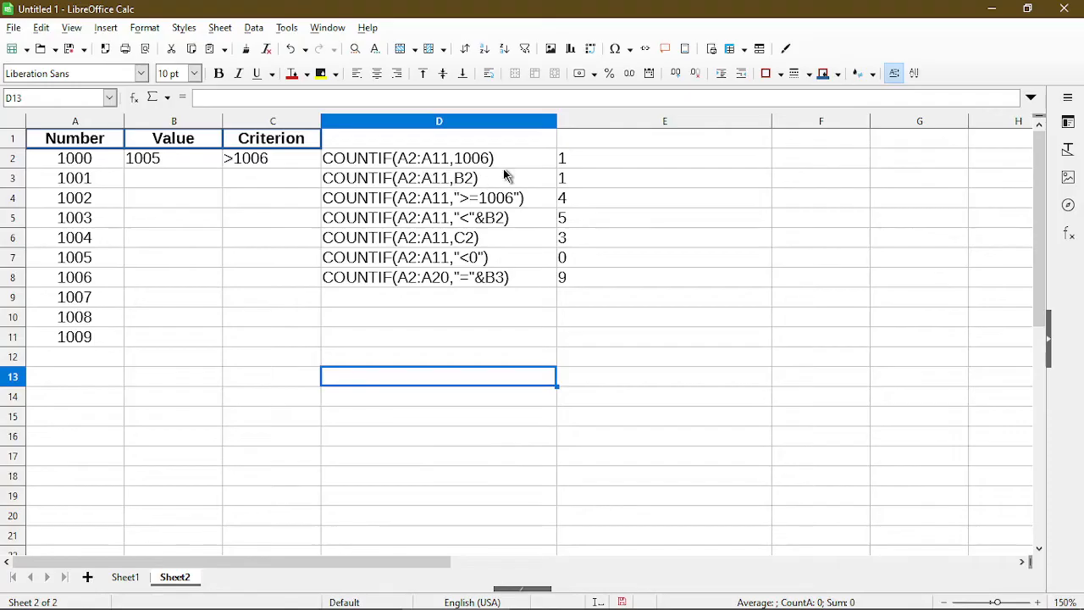
left_click(664, 158)
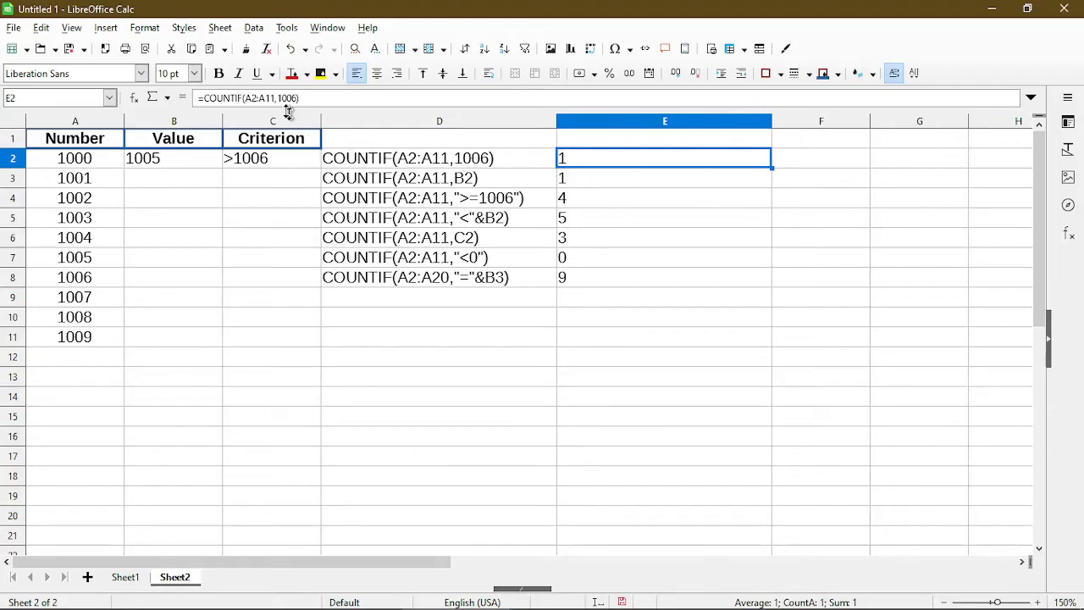
double_click(664, 158)
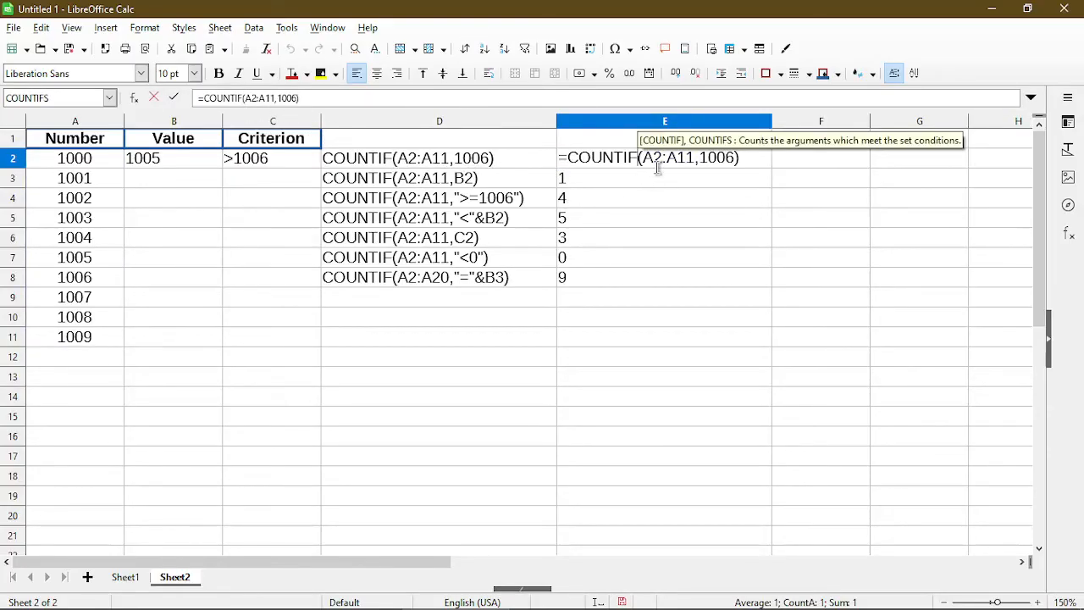
mouse_move(686, 158)
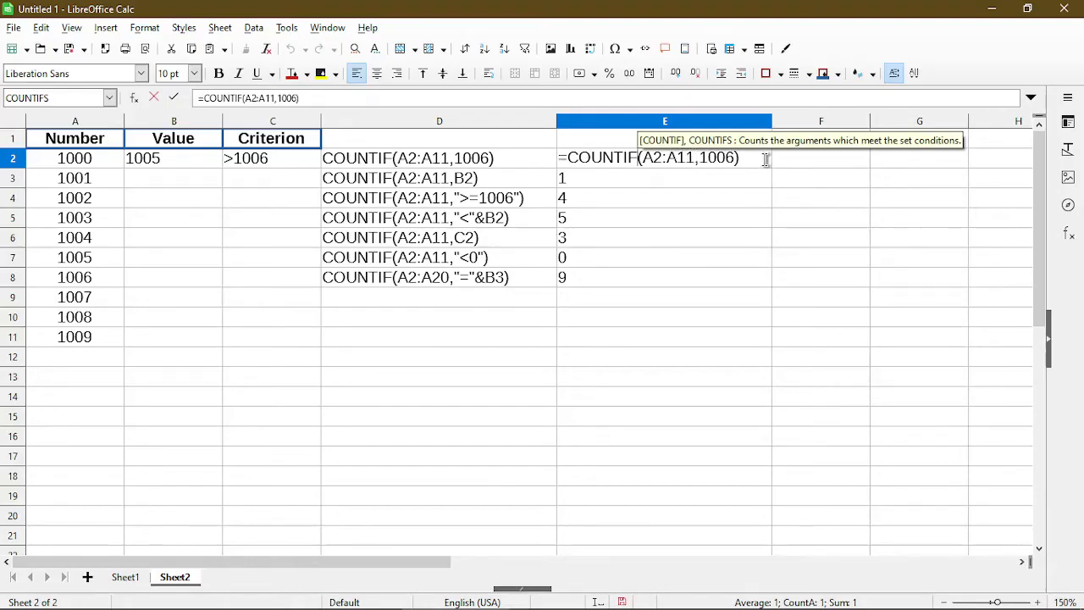
mouse_move(805, 164)
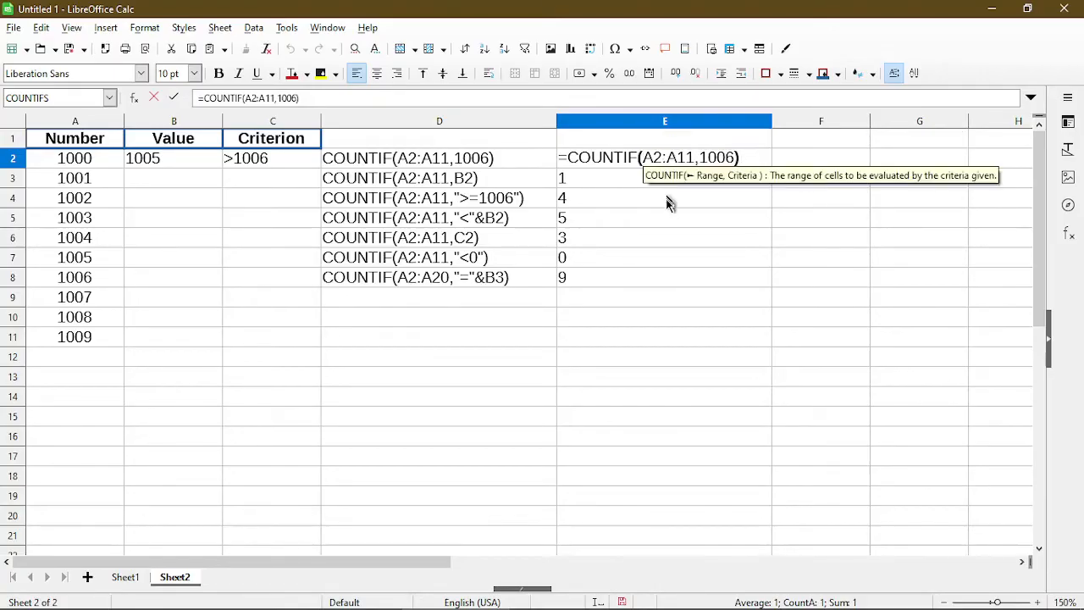
mouse_move(674, 235)
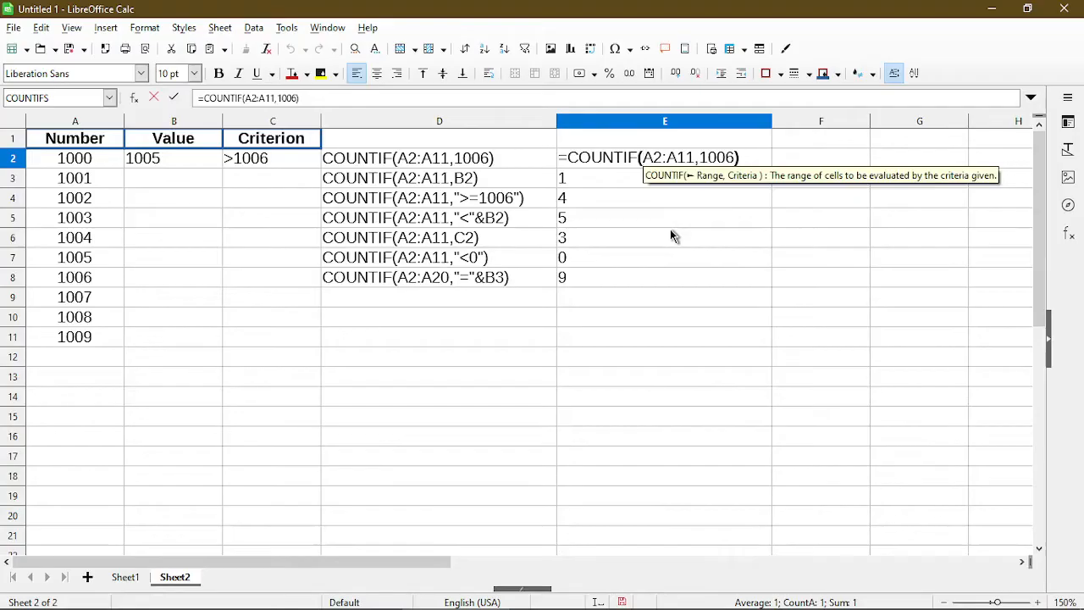
mouse_move(722, 203)
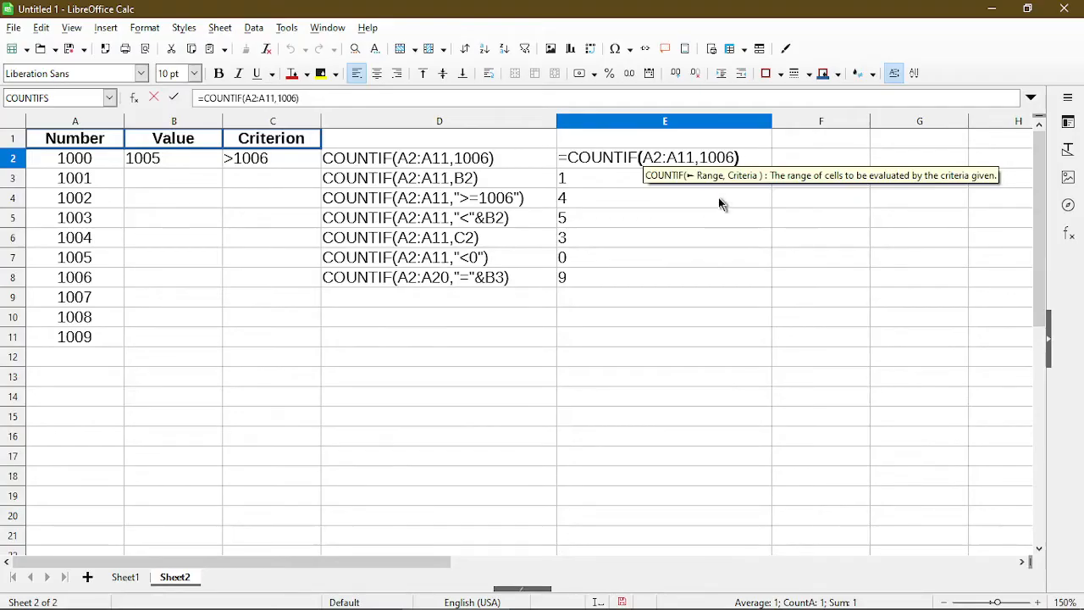
mouse_move(746, 200)
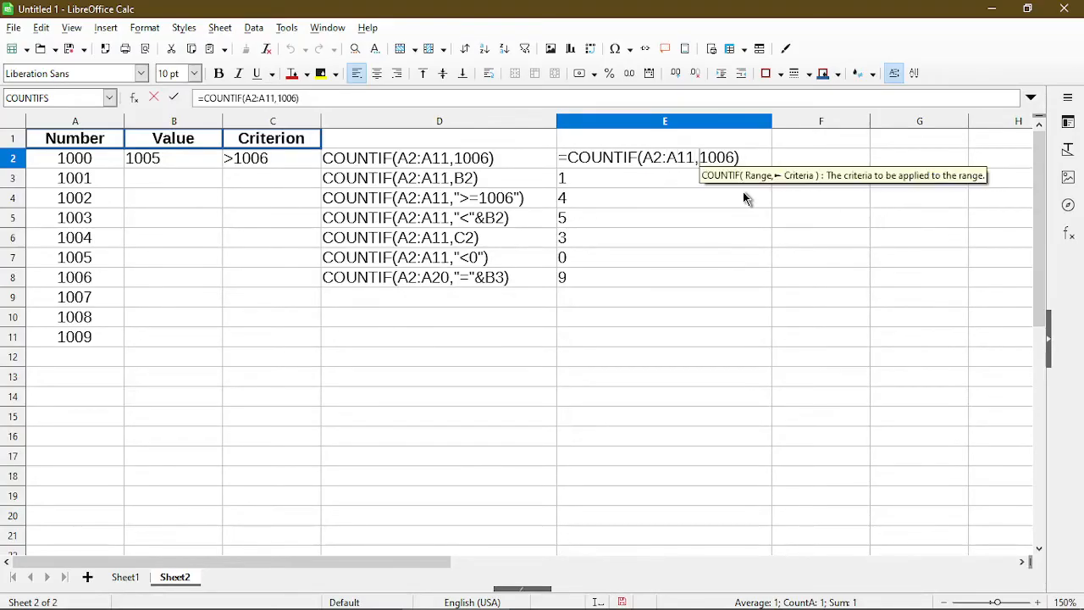
mouse_move(827, 198)
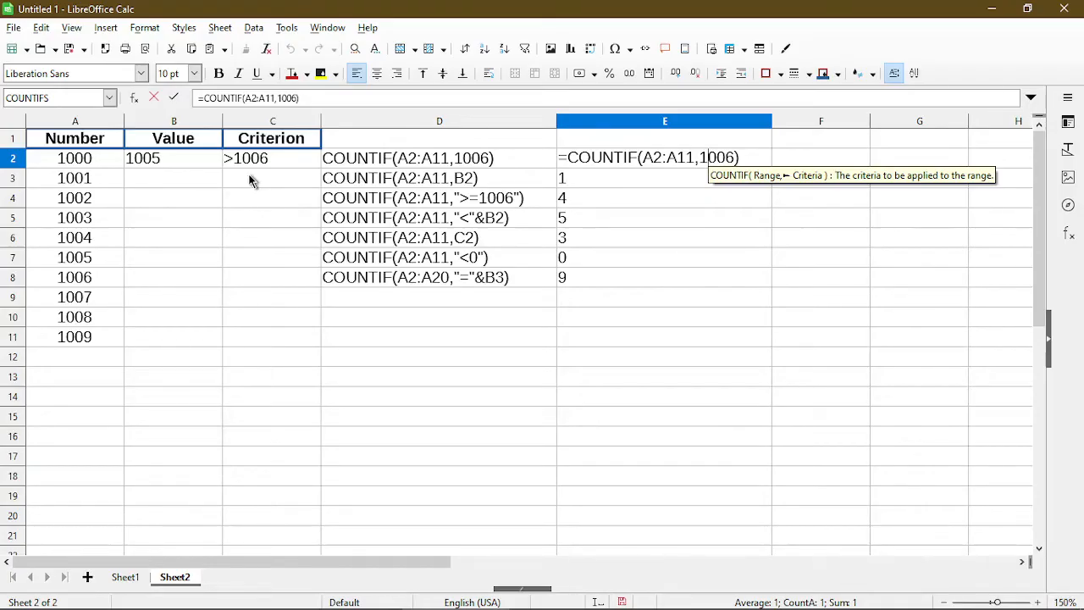
mouse_move(608, 163)
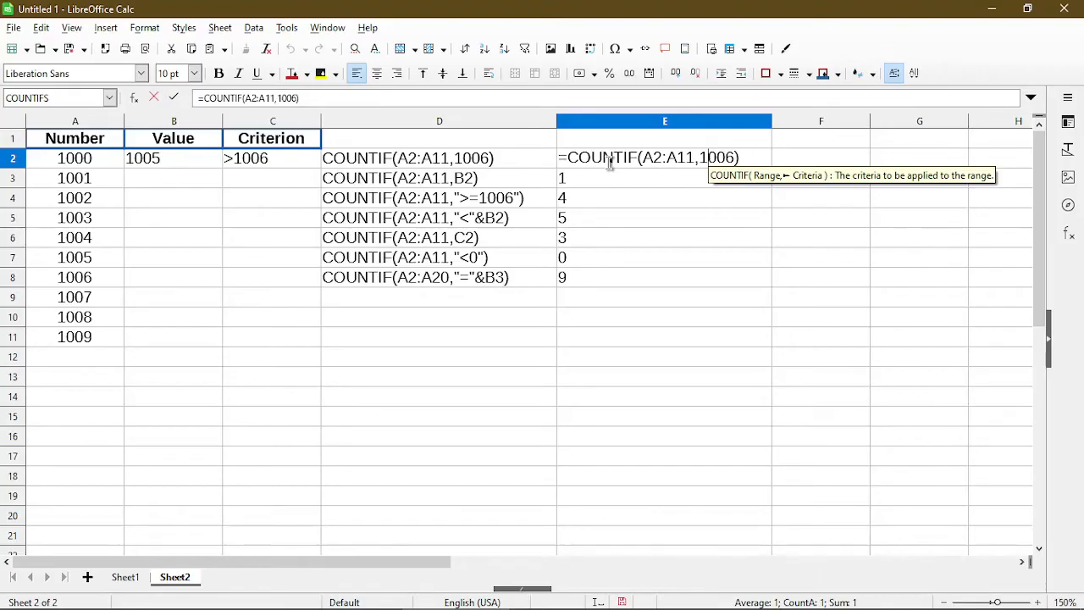
mouse_move(121, 173)
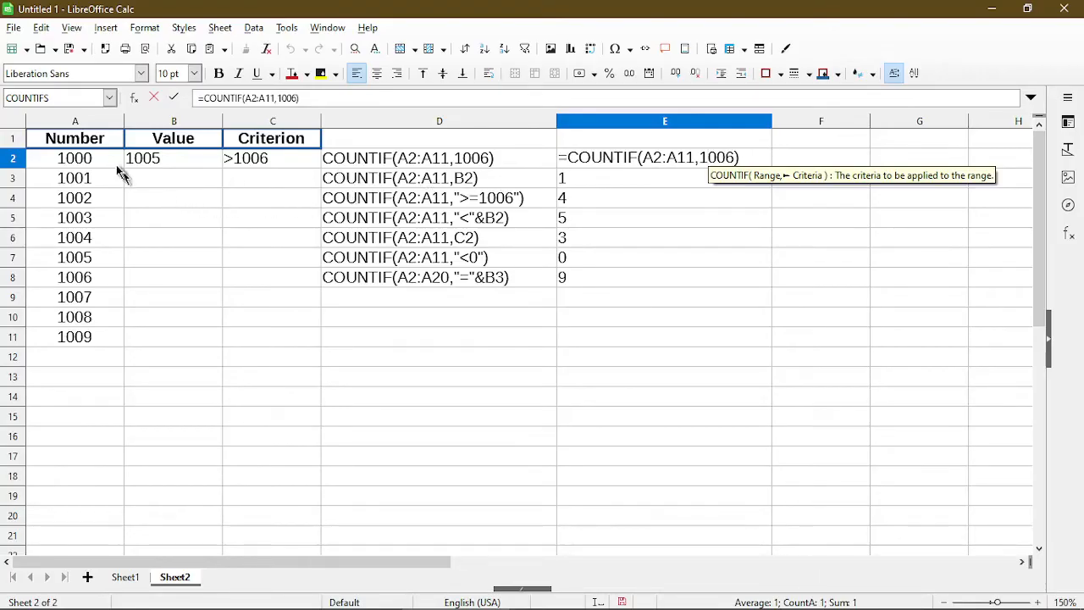
mouse_move(85, 366)
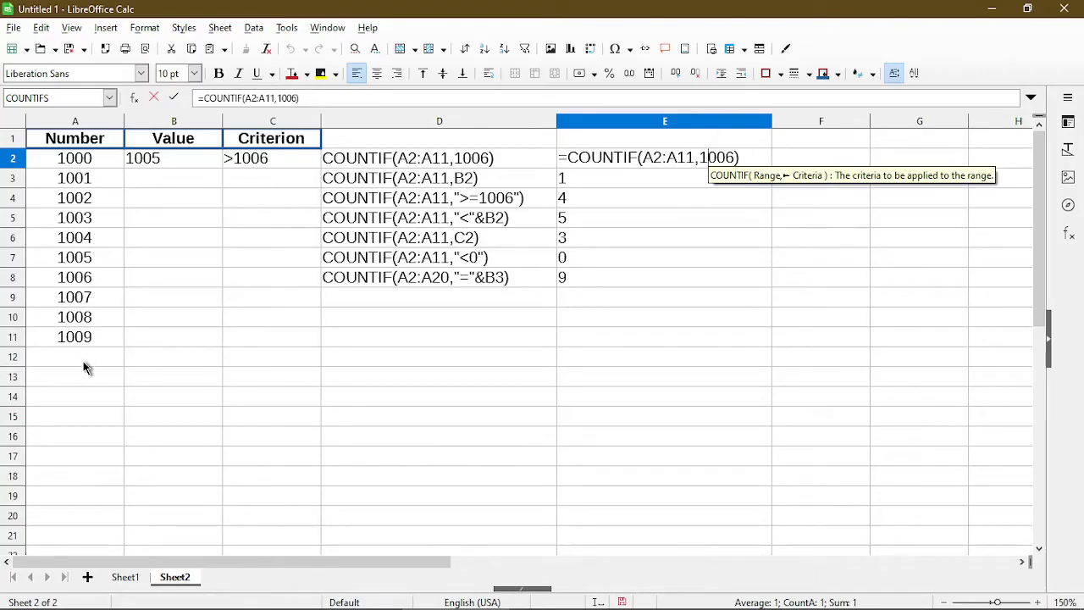
mouse_move(92, 363)
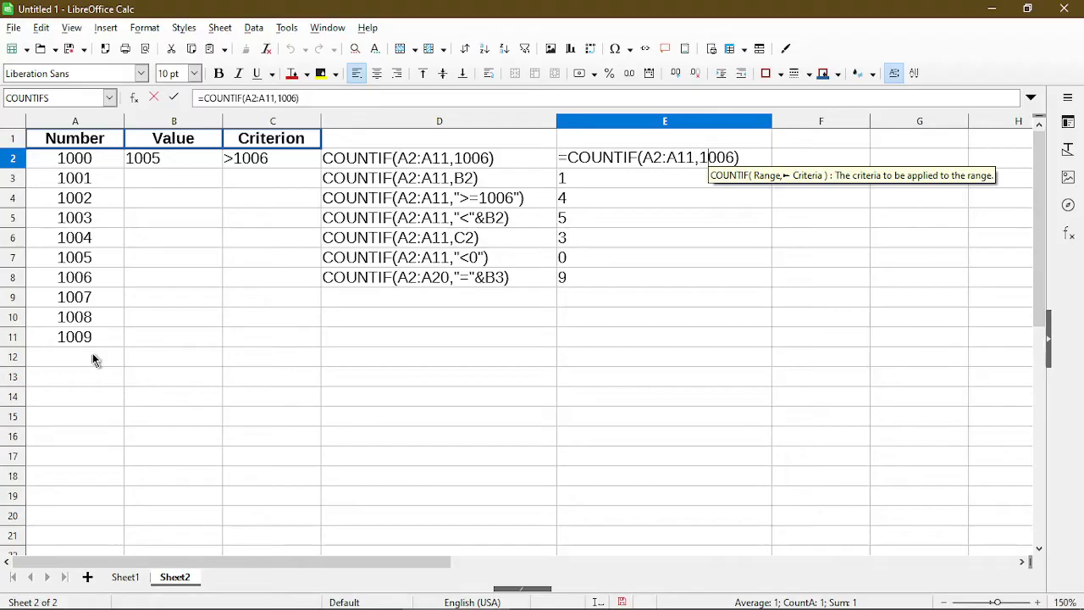
mouse_move(703, 166)
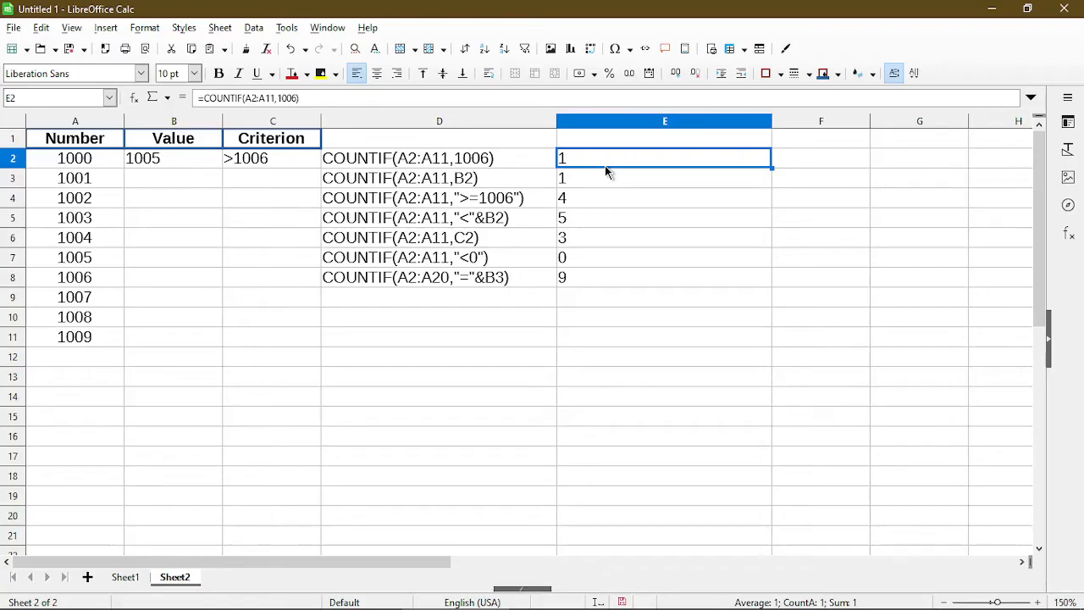
Review the COUNTIF(A2:A11,B2) formula and result, then select the 1007 Number entry to edit.
left_click(74, 278)
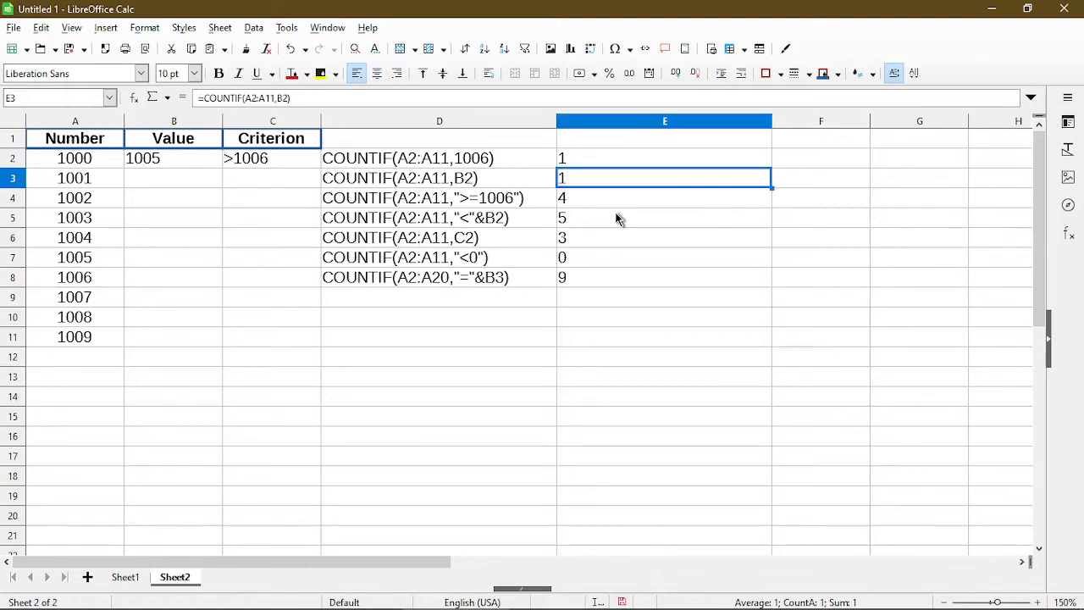
mouse_move(464, 190)
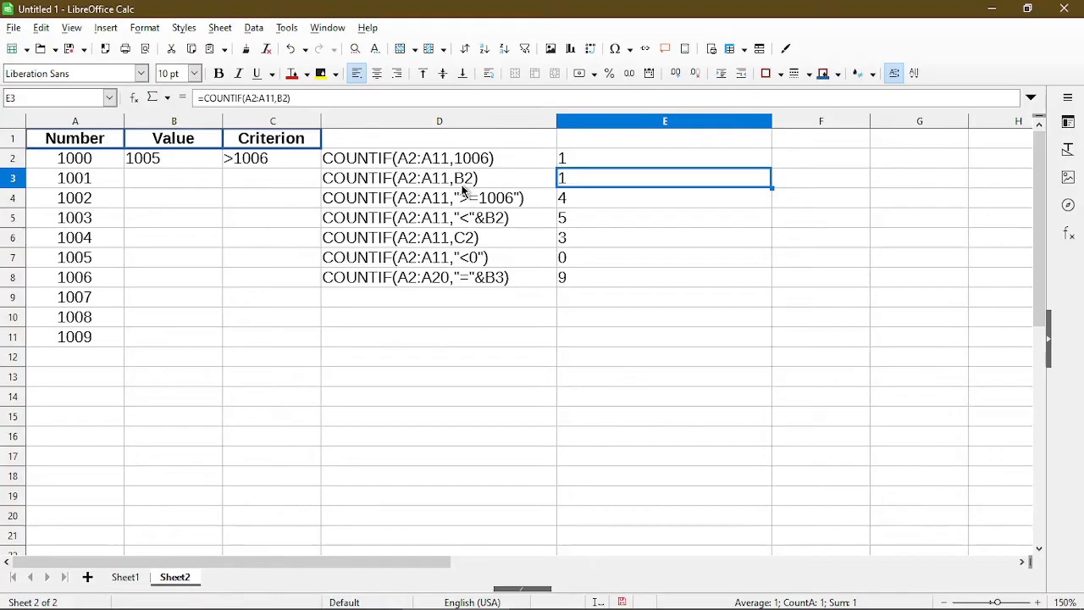
left_click(439, 178)
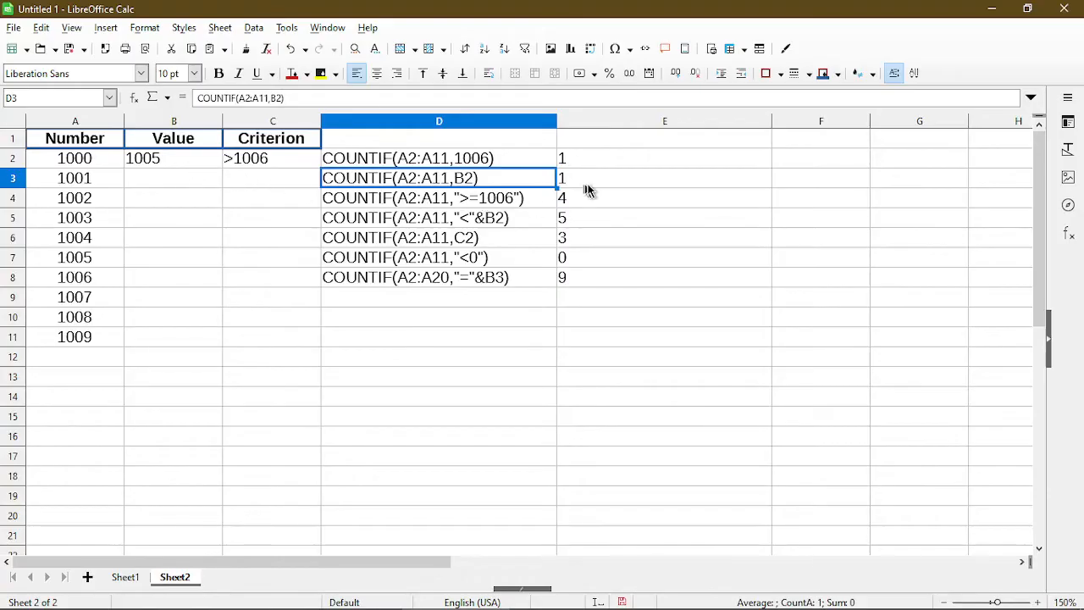
left_click(664, 178)
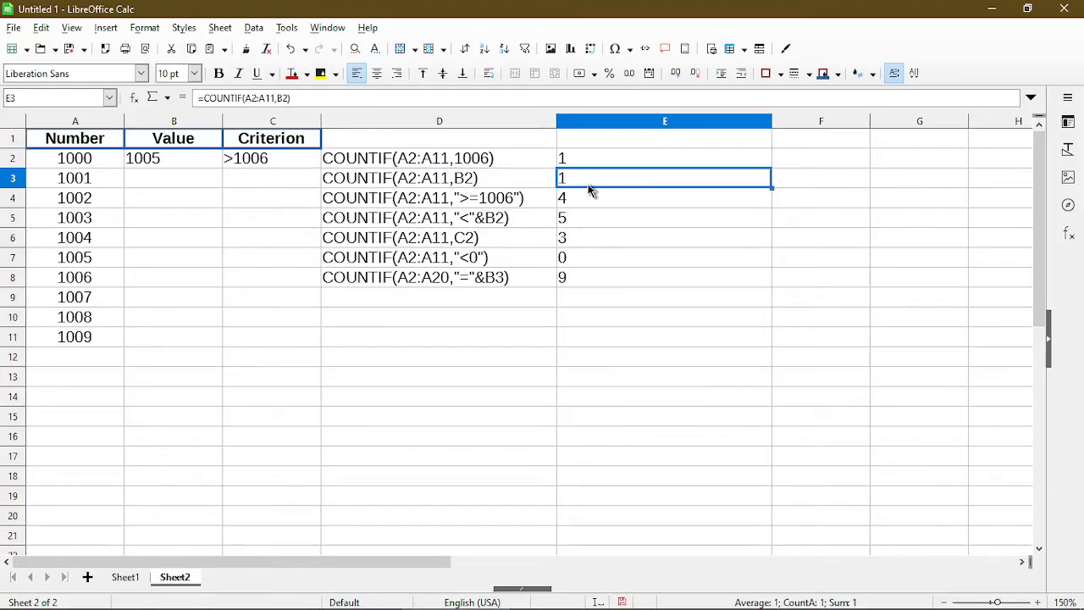
left_click(75, 297)
type("1005")
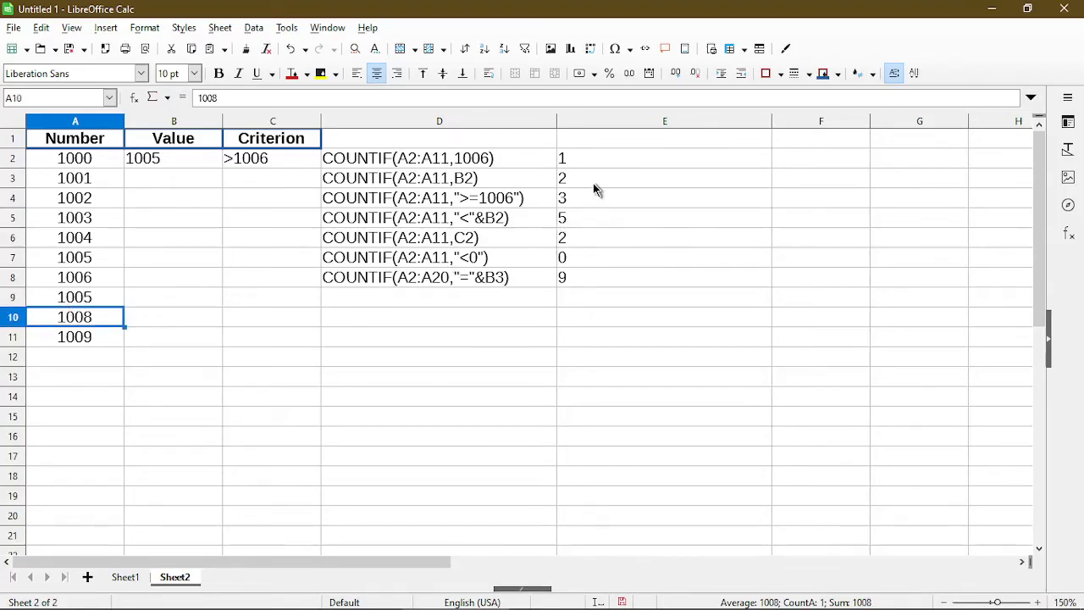
mouse_move(580, 210)
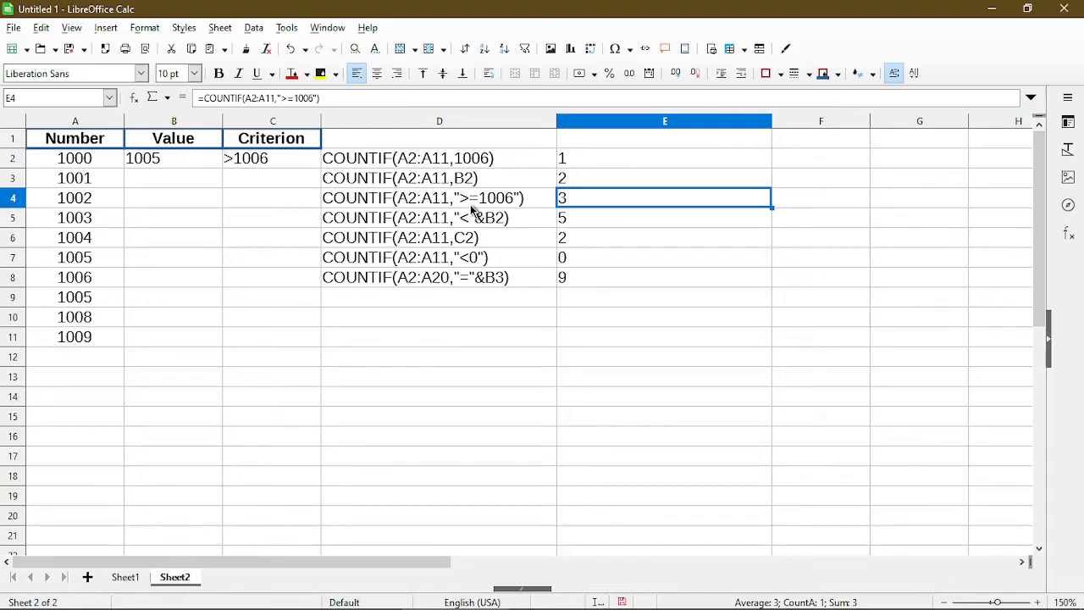
mouse_move(484, 210)
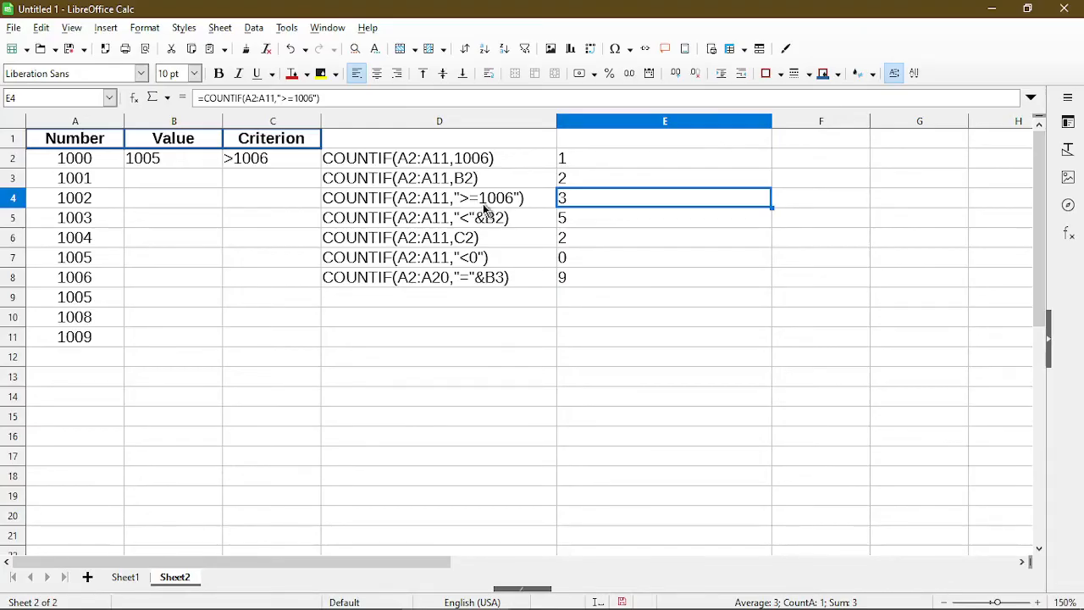
mouse_move(441, 212)
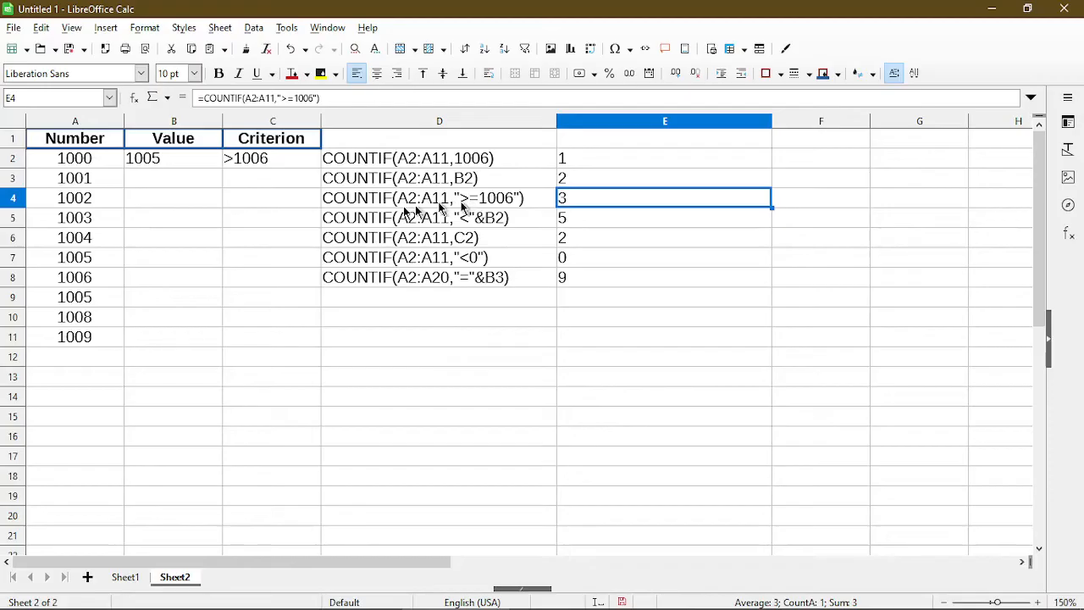
mouse_move(173, 265)
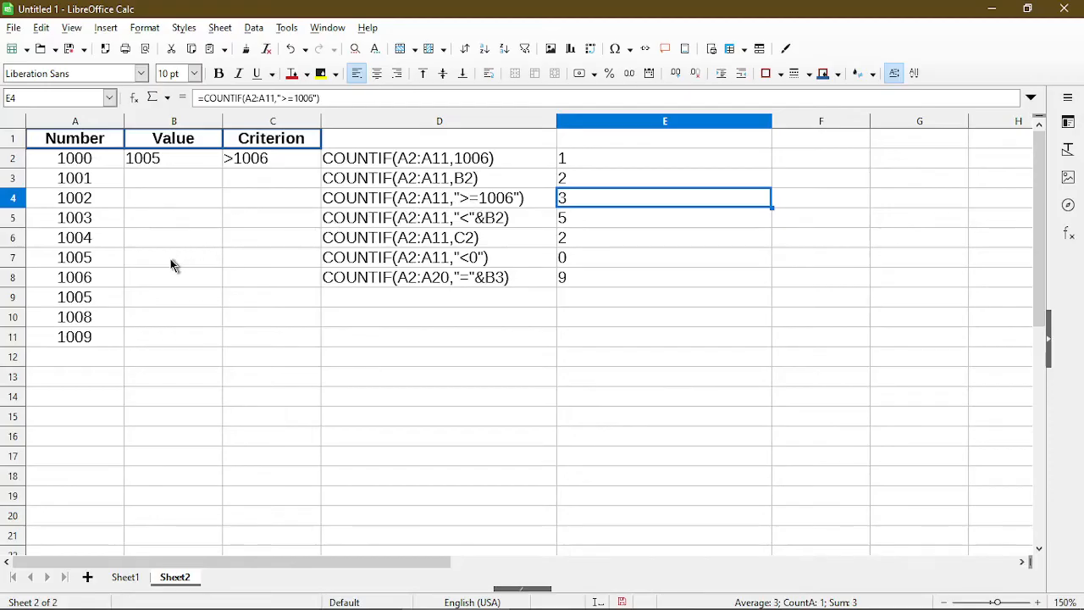
mouse_move(102, 288)
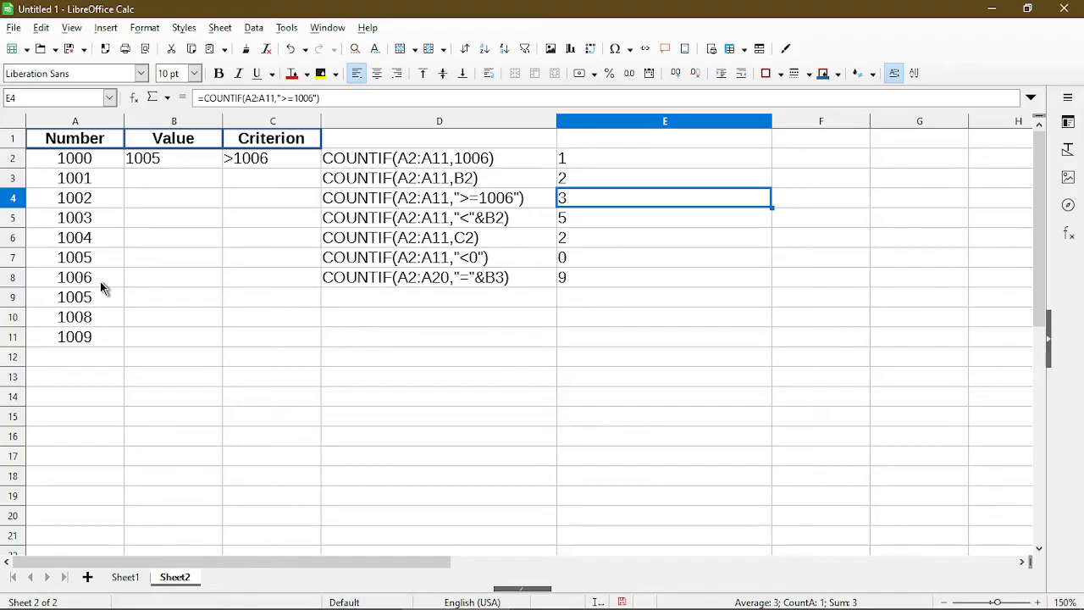
mouse_move(100, 308)
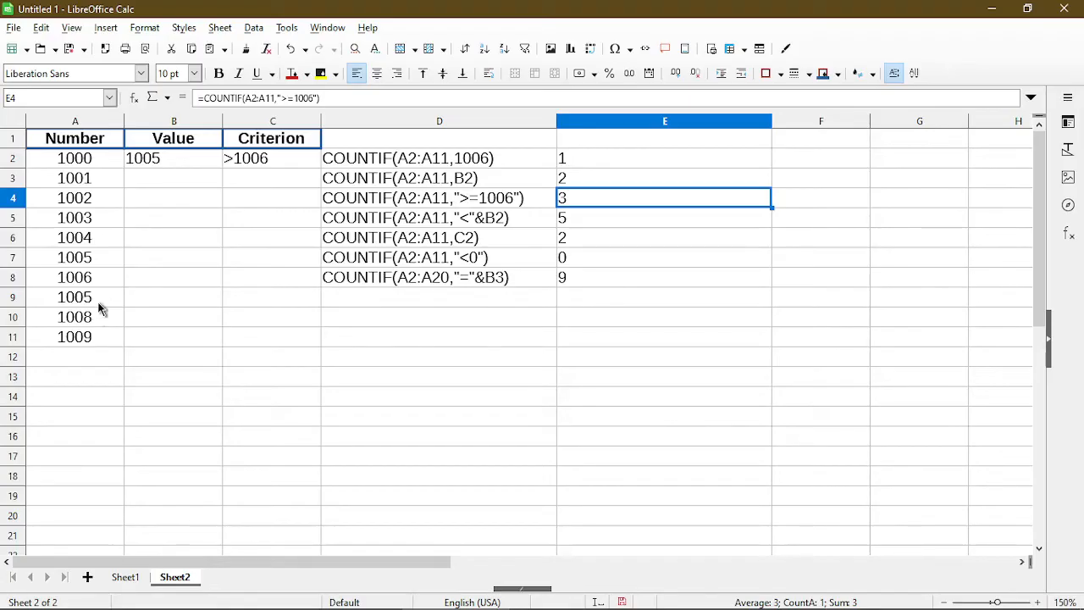
Start re-entering 1007 in the ninth Number cell.
type("1")
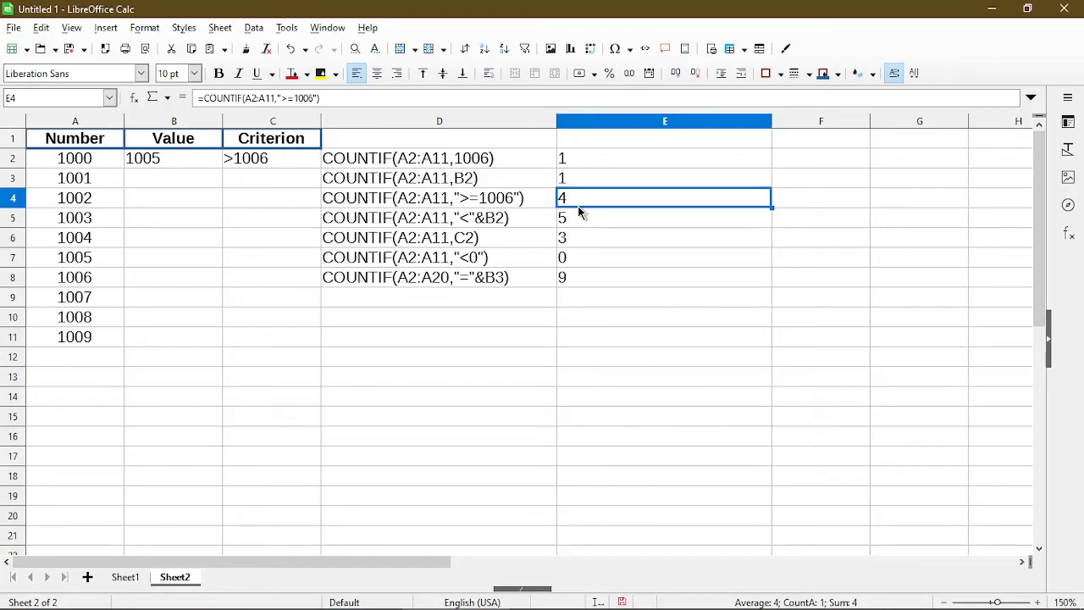
left_click(665, 217)
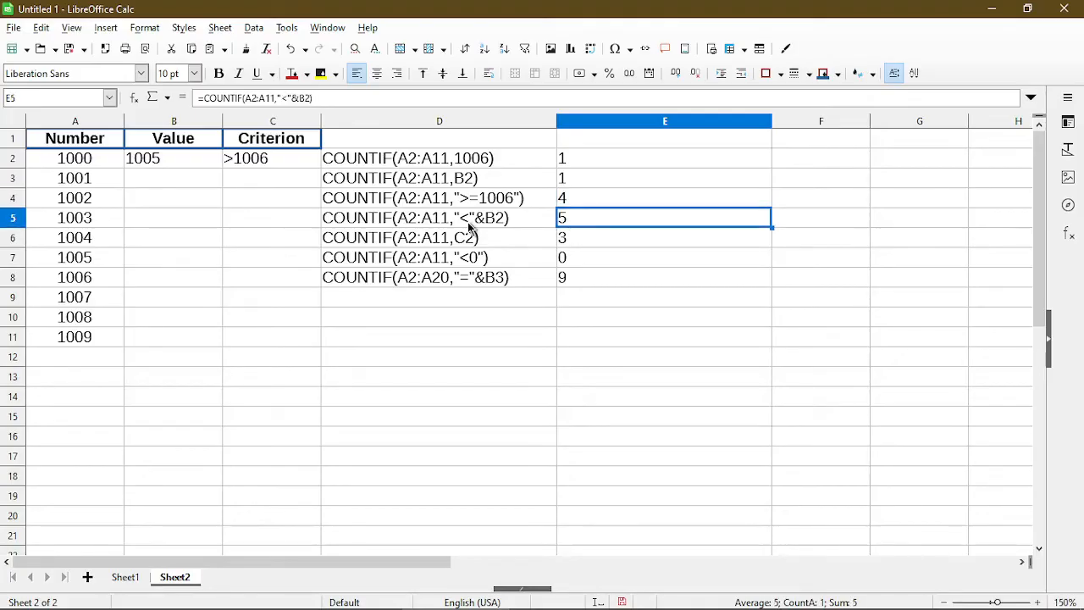
mouse_move(466, 234)
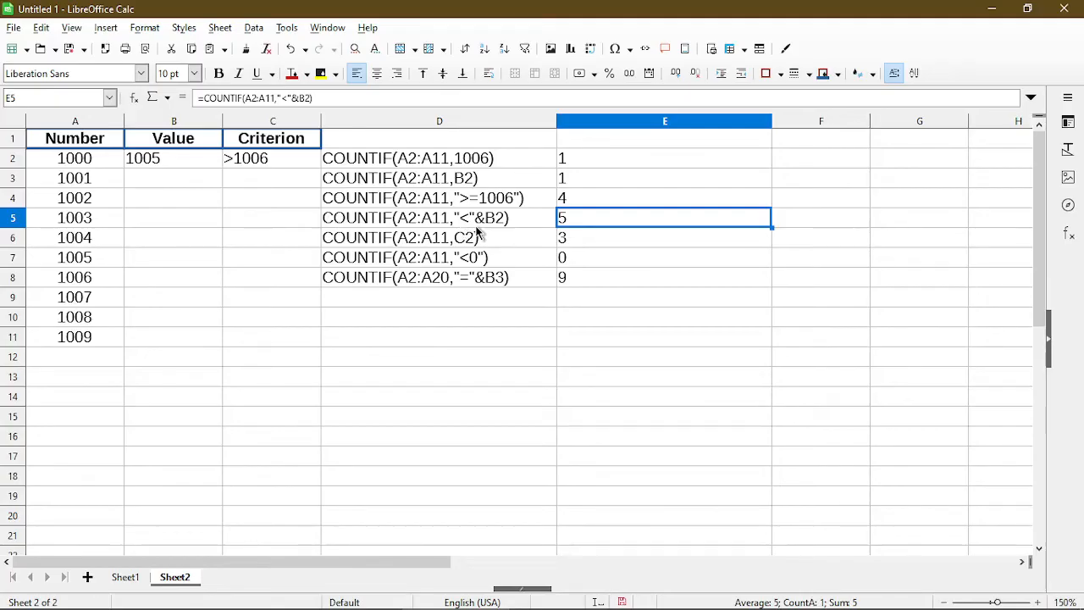
mouse_move(488, 230)
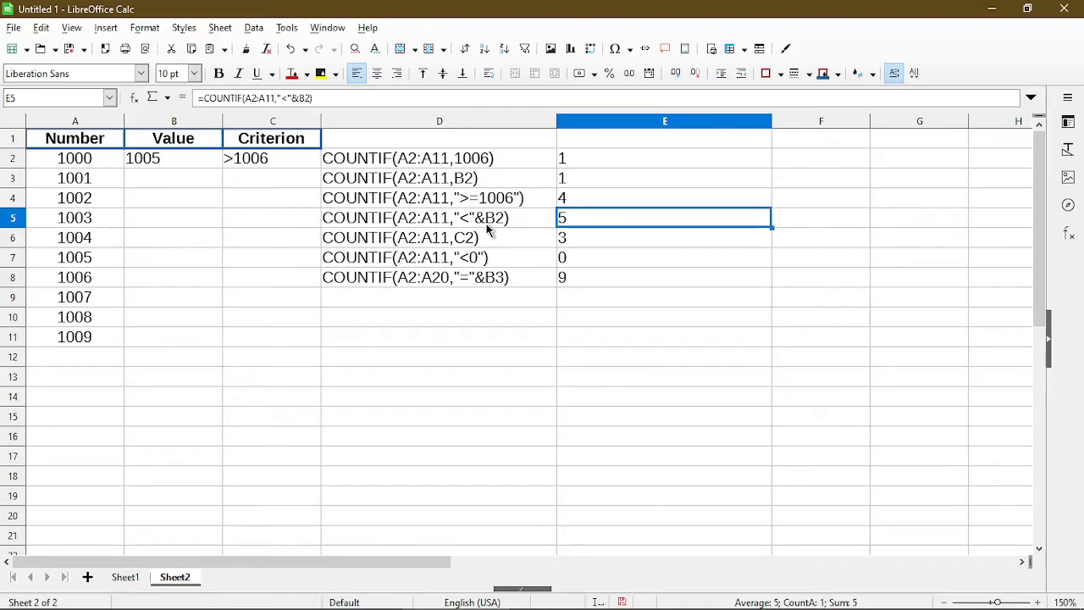
mouse_move(466, 231)
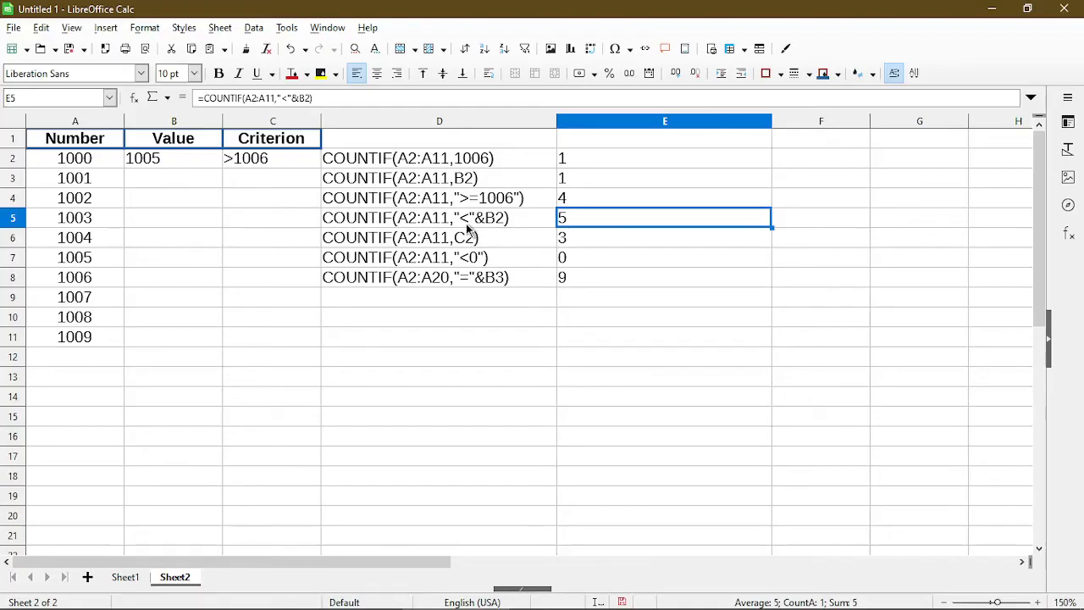
mouse_move(485, 230)
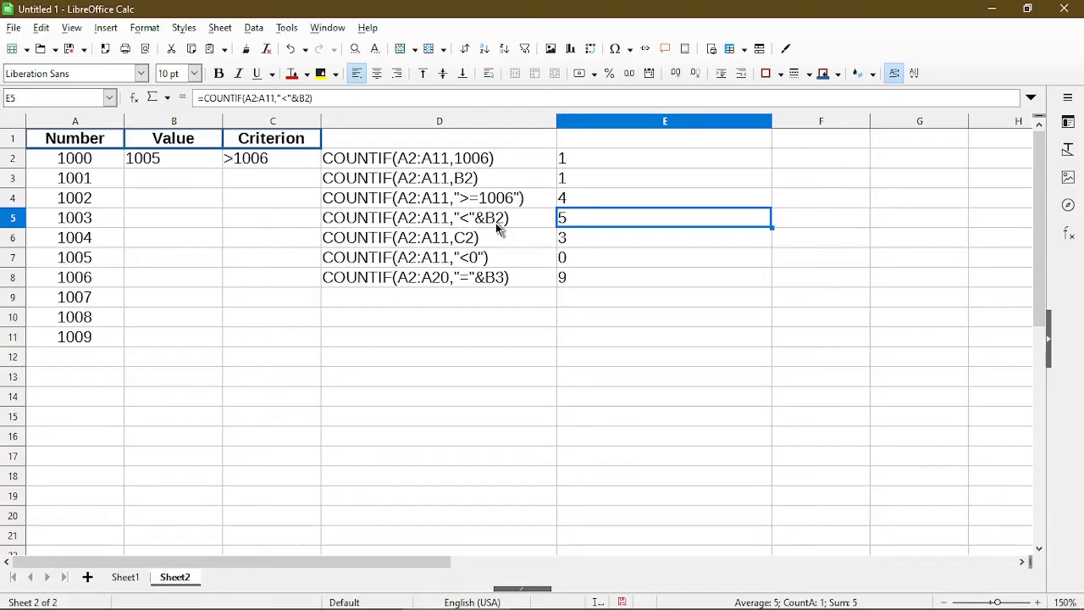
mouse_move(491, 228)
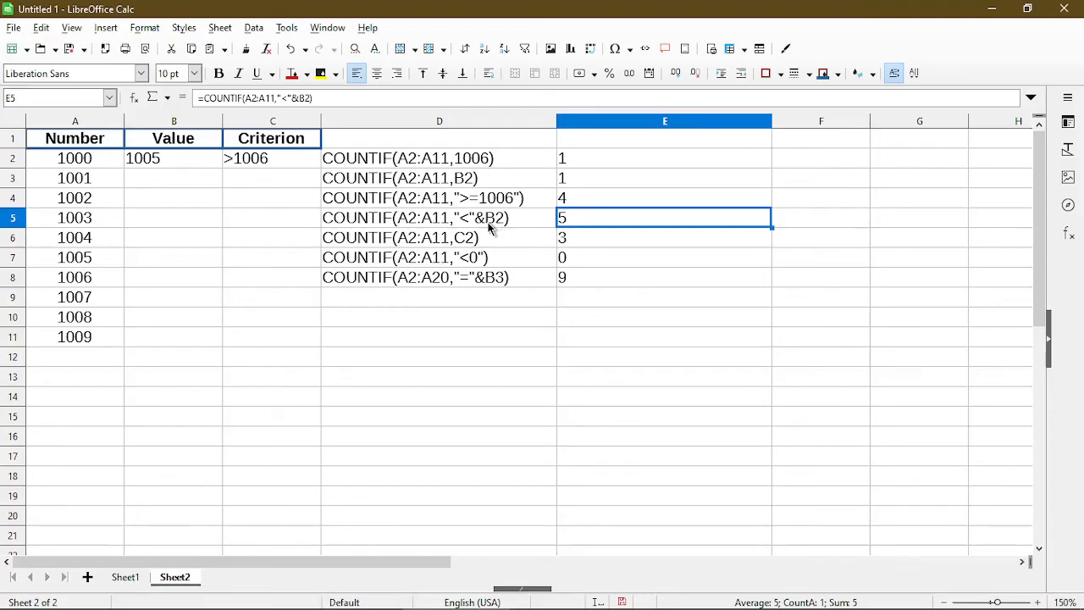
mouse_move(573, 227)
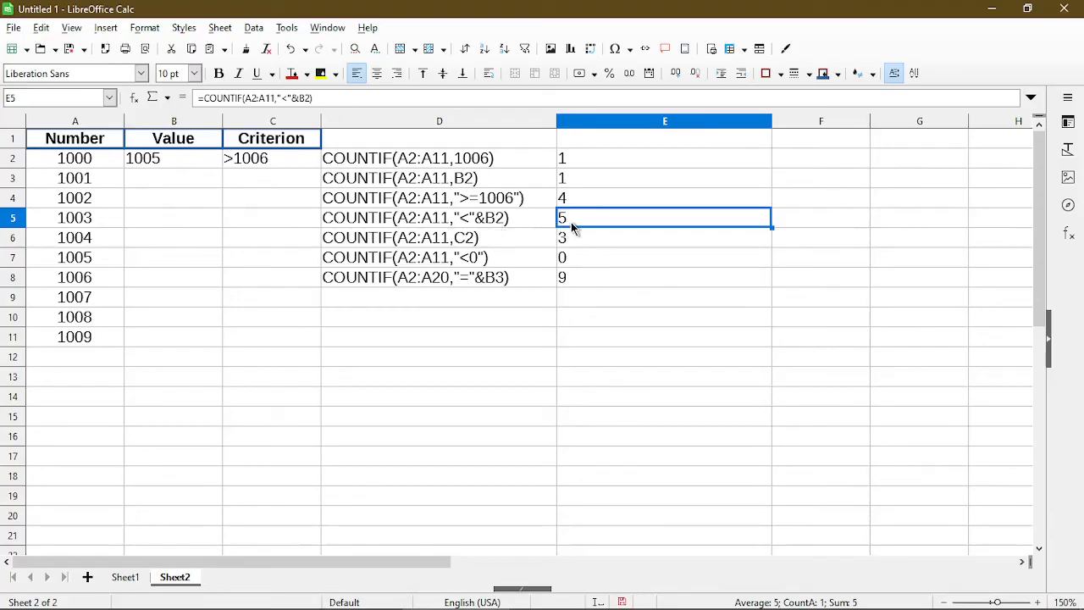
mouse_move(156, 261)
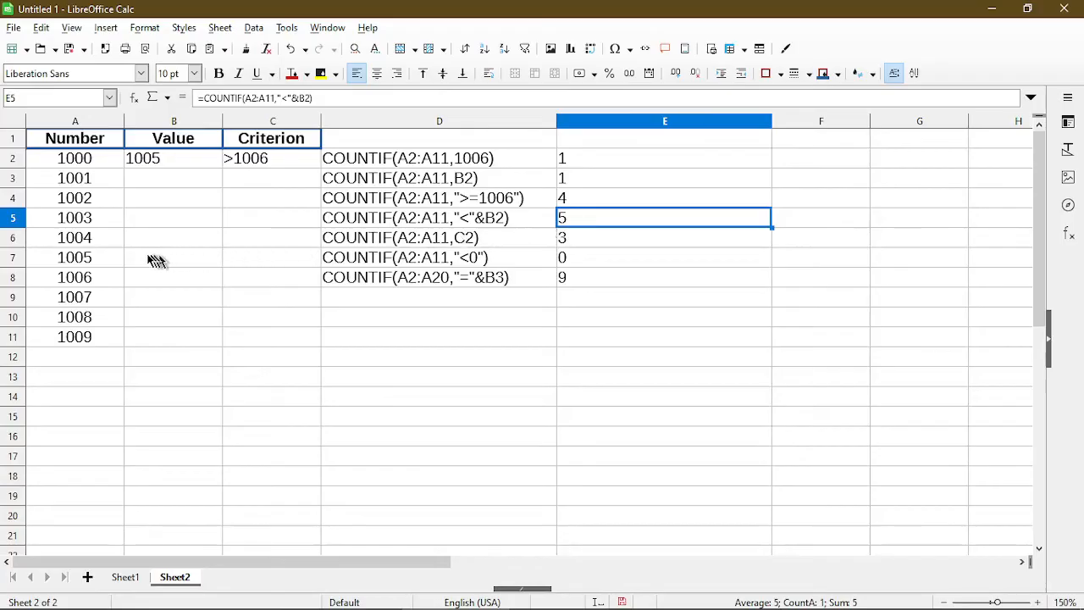
mouse_move(100, 244)
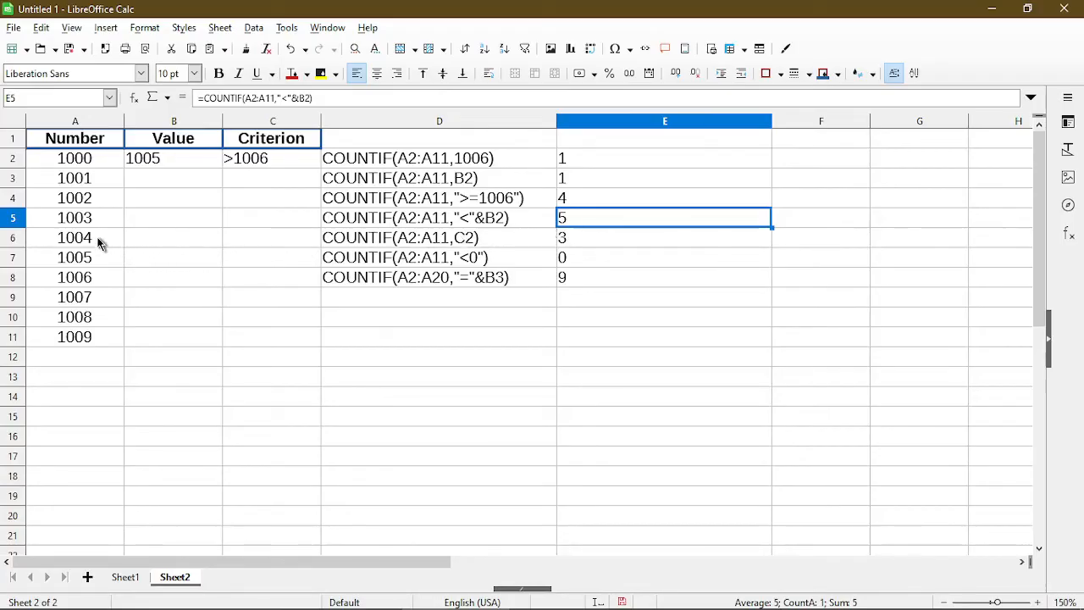
left_click_drag(75, 159, 74, 216)
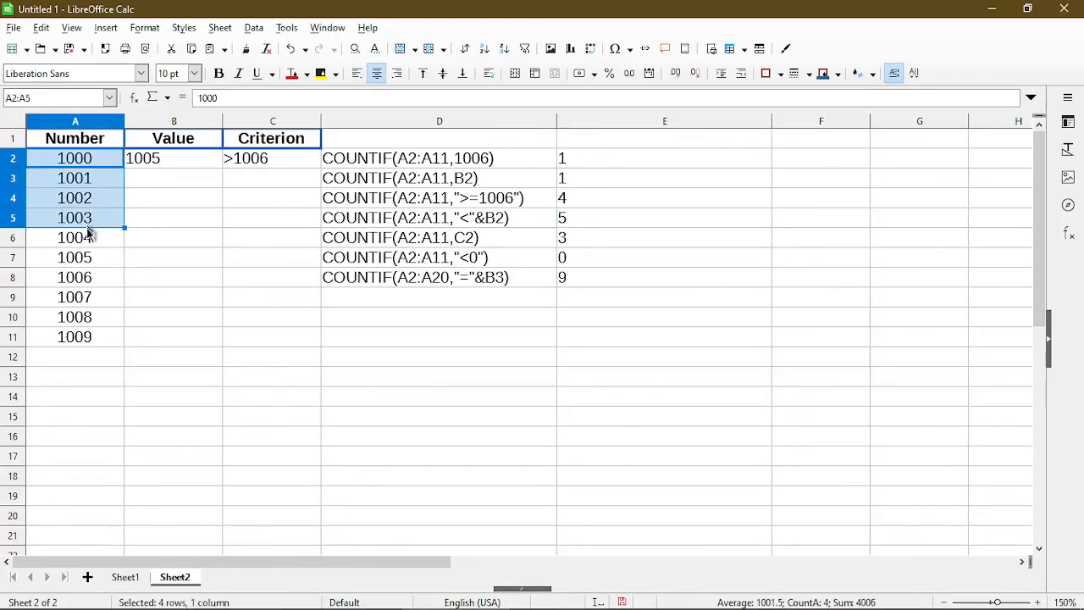
left_click(664, 237)
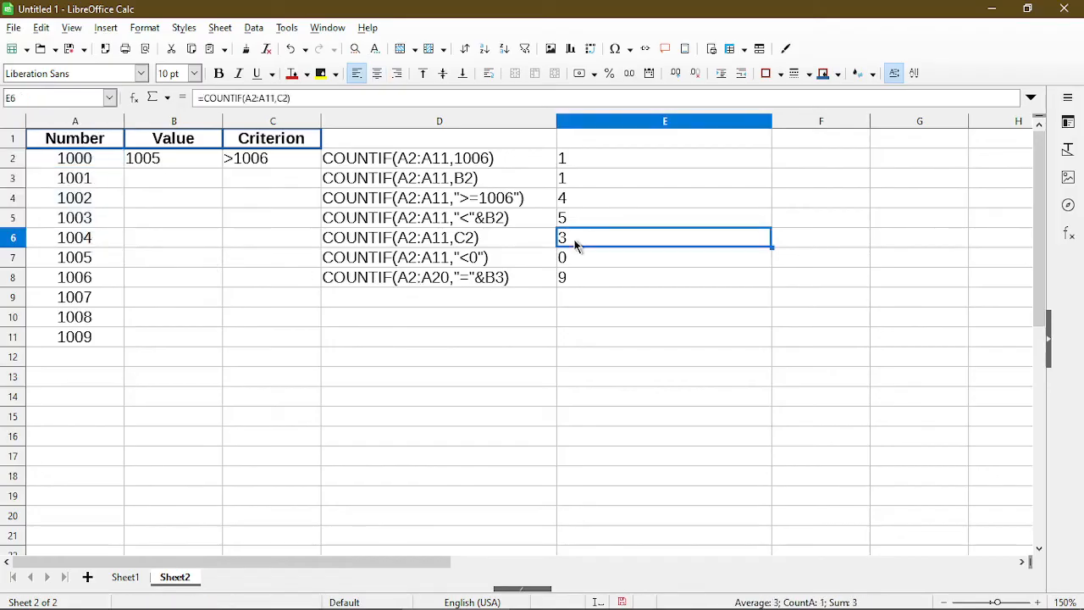
mouse_move(566, 244)
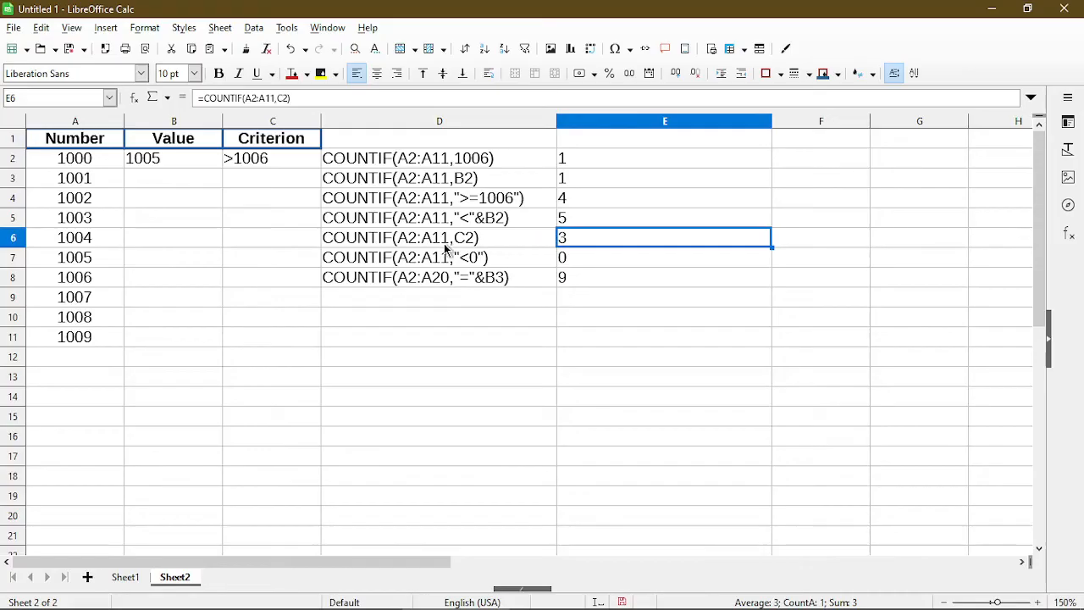
mouse_move(325, 193)
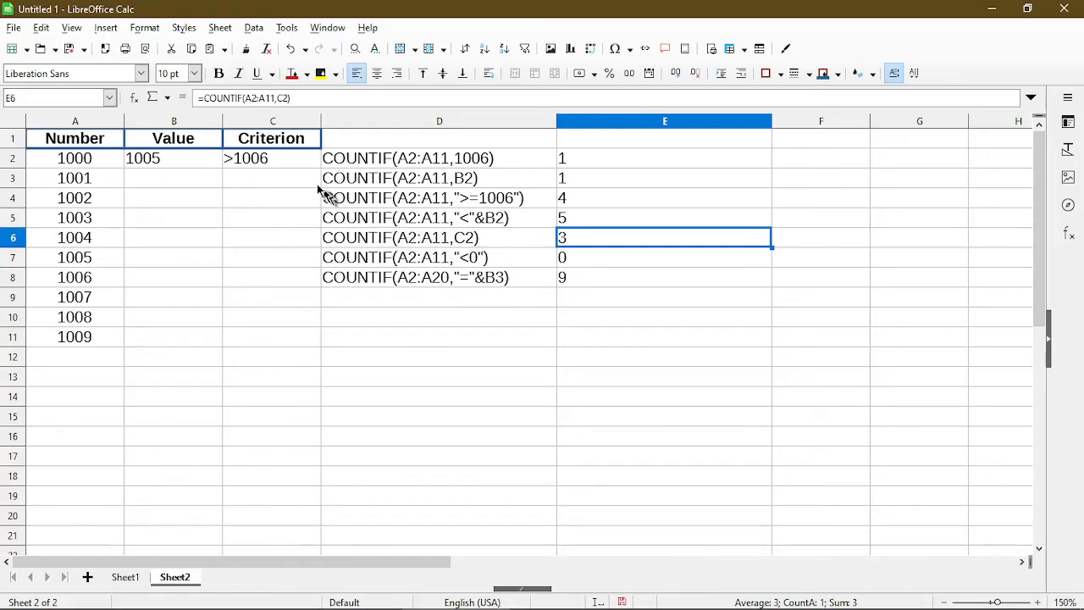
mouse_move(290, 169)
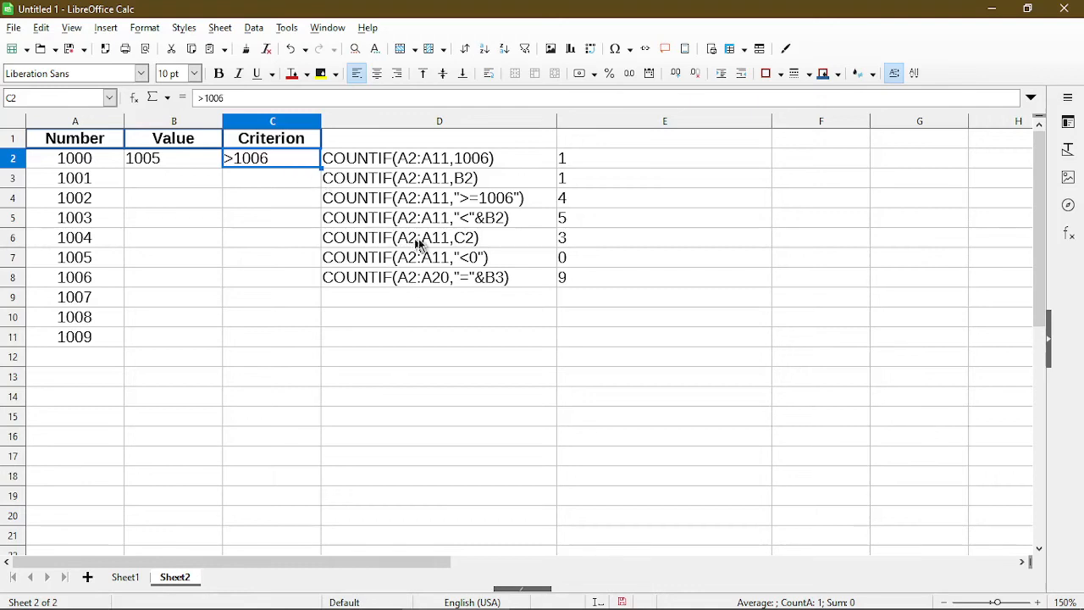
mouse_move(590, 247)
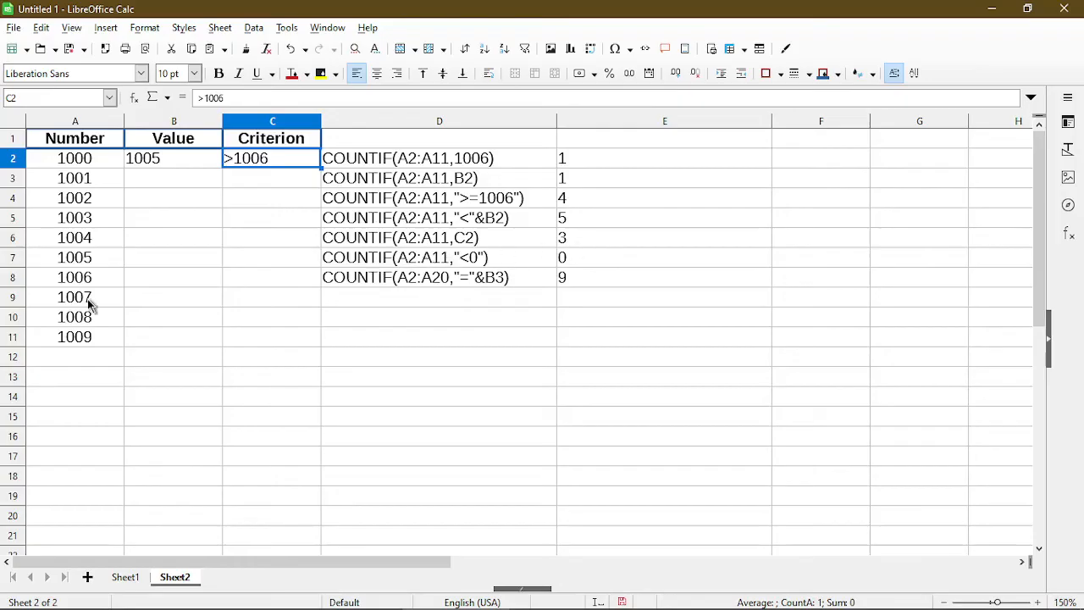
left_click_drag(75, 297, 75, 336)
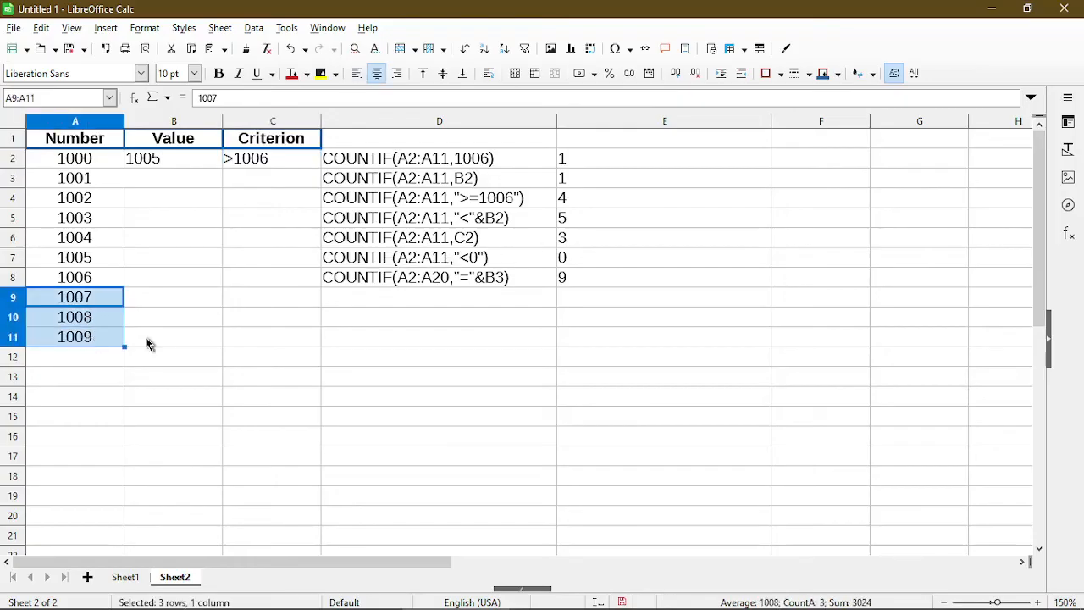
mouse_move(543, 305)
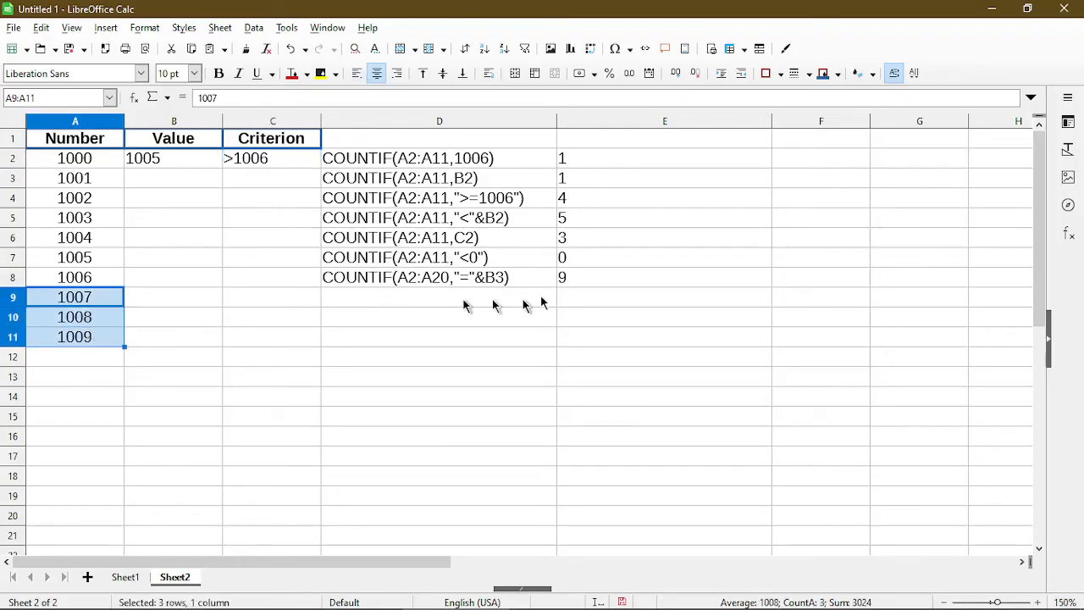
Select the zero result of the =COUNTIF(A2:A11,"<0") example.
left_click(664, 258)
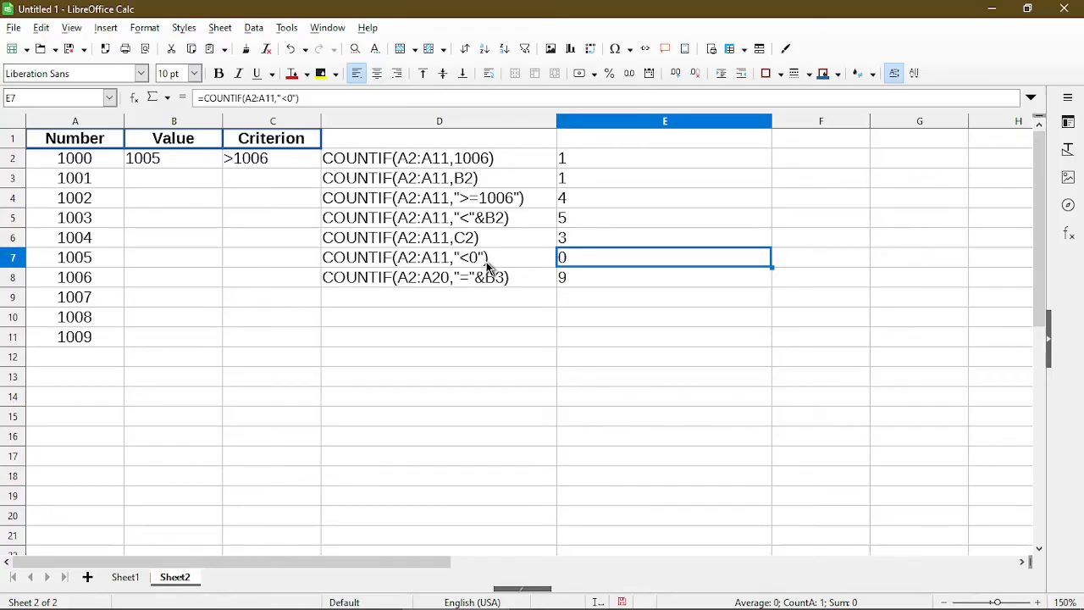
mouse_move(471, 267)
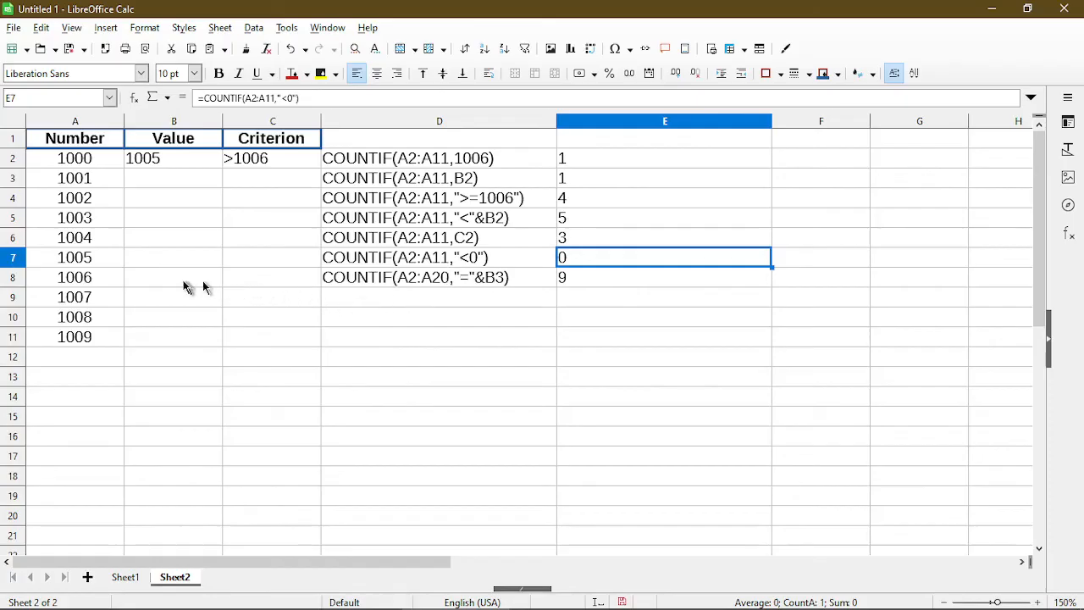
mouse_move(75, 305)
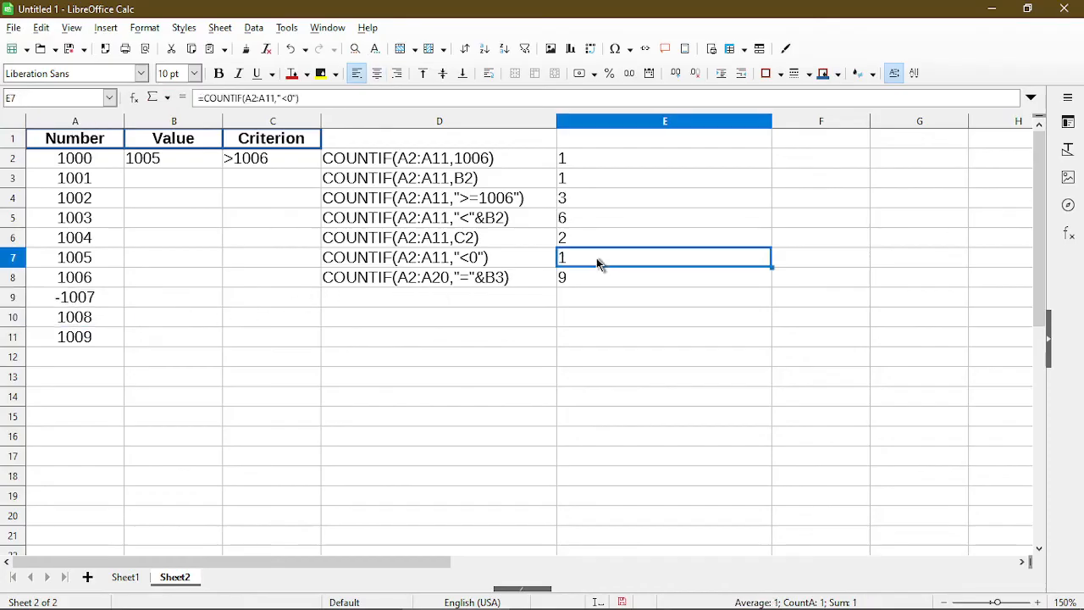
left_click(665, 278)
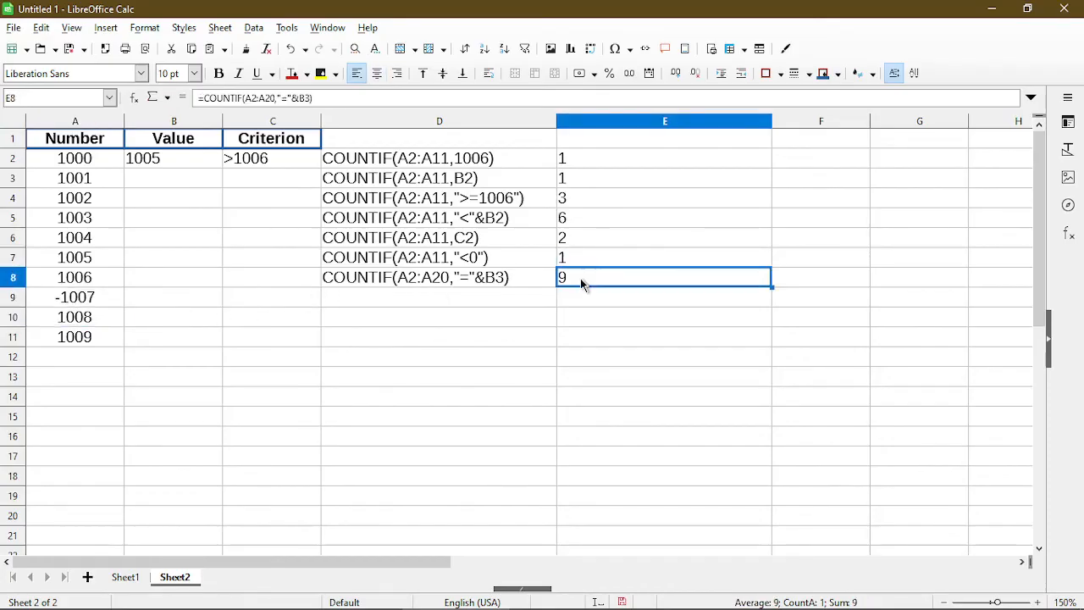
mouse_move(474, 288)
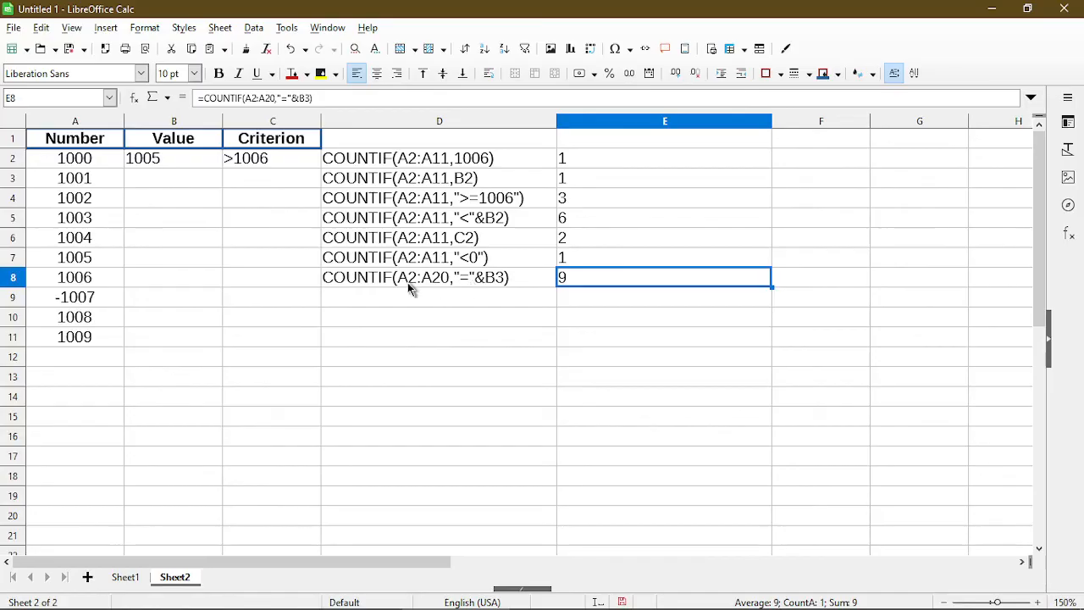
mouse_move(597, 281)
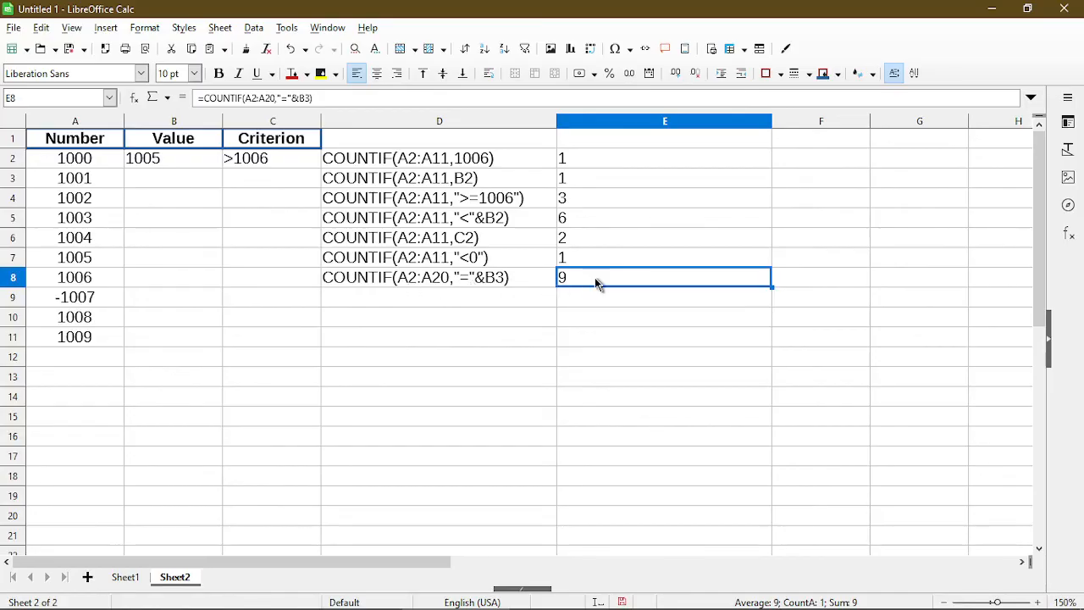
double_click(664, 278)
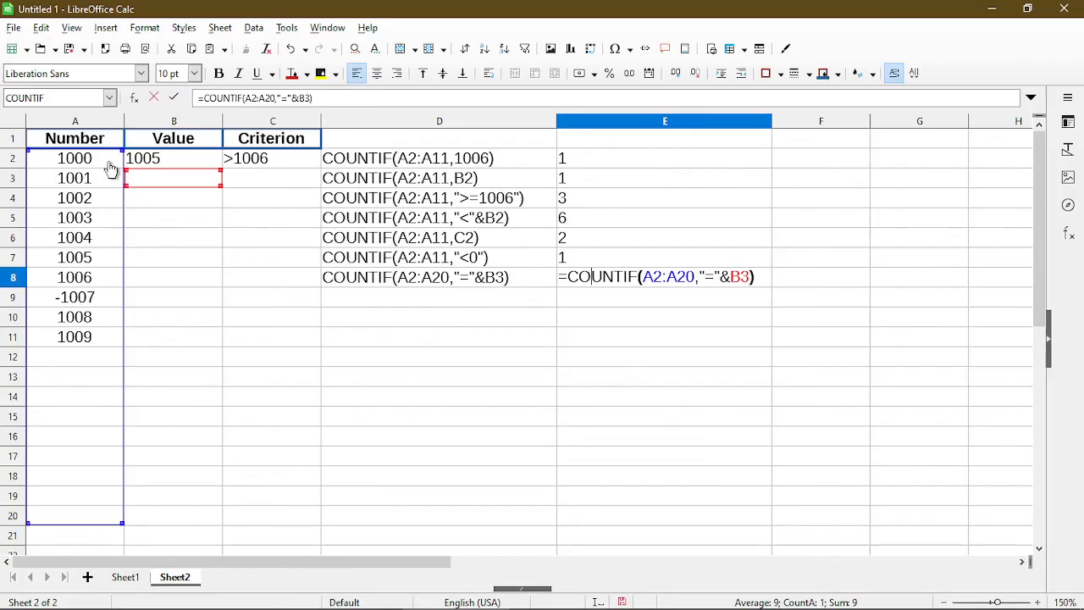
mouse_move(108, 522)
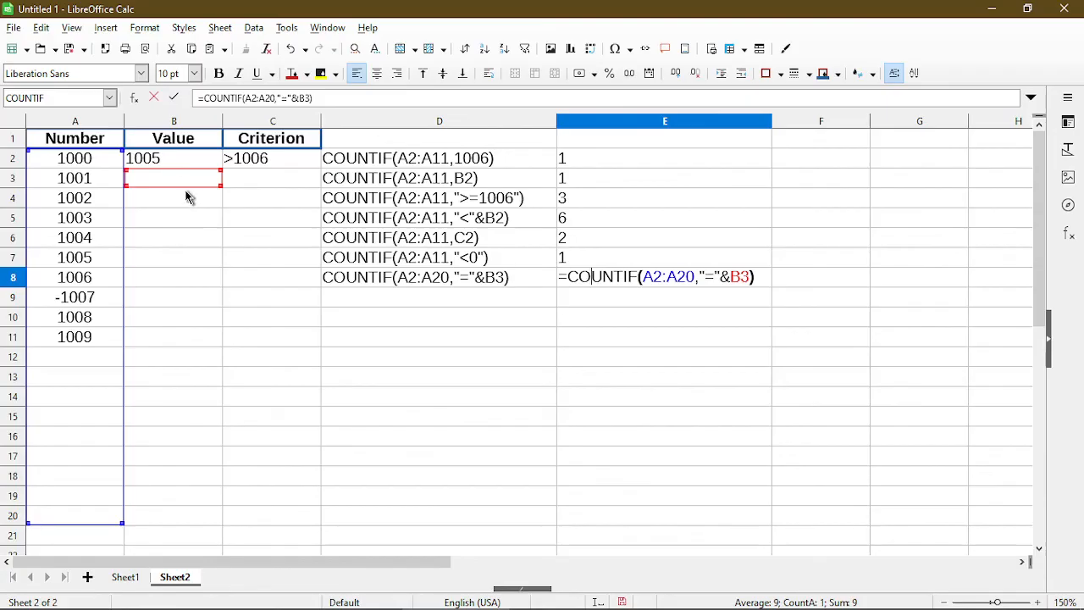
mouse_move(176, 185)
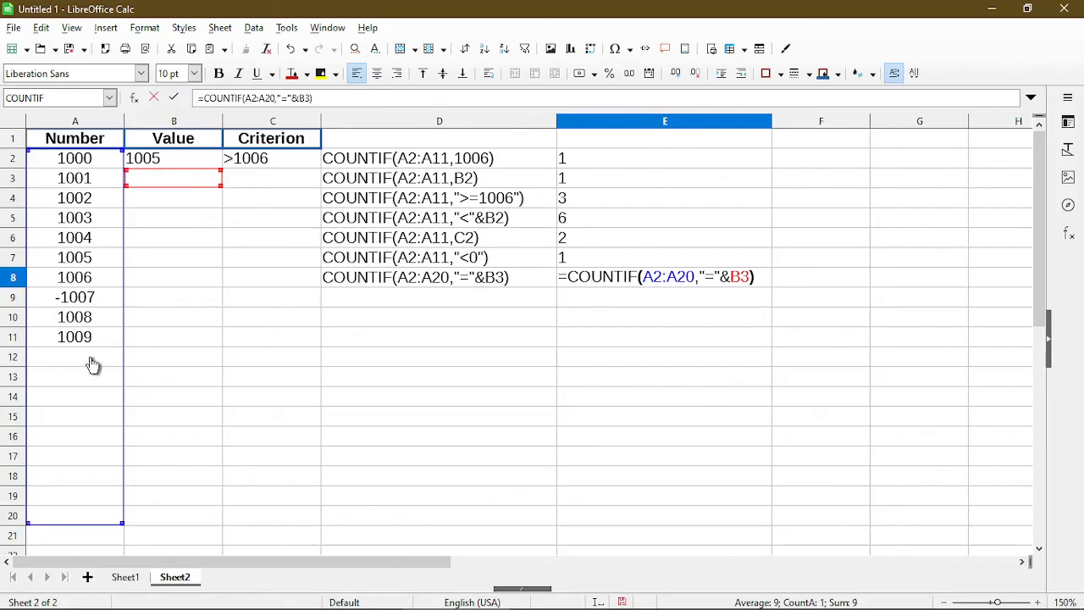
mouse_move(88, 522)
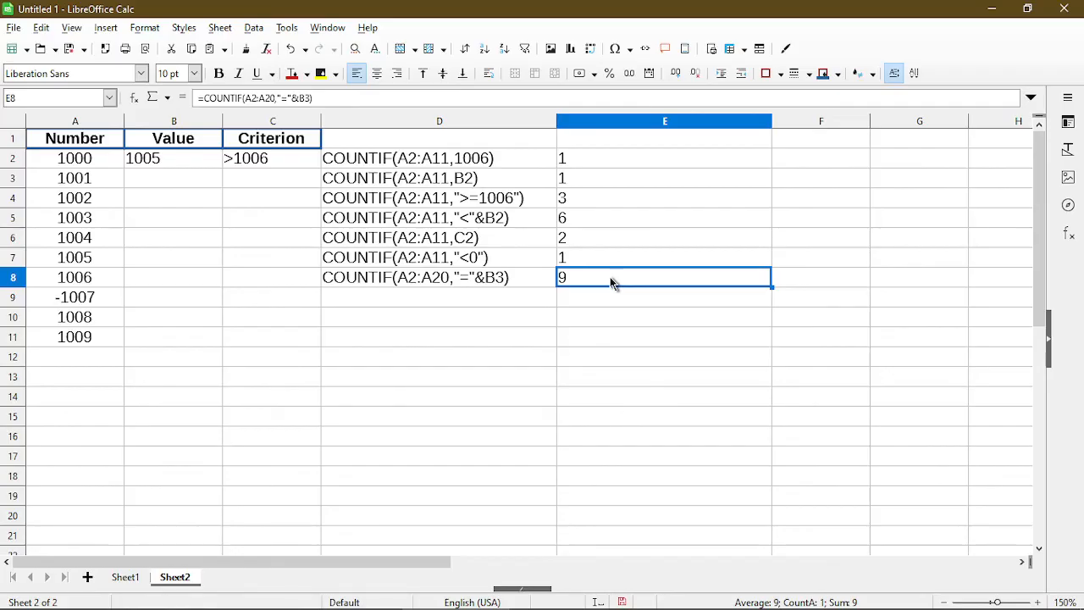
left_click(440, 278)
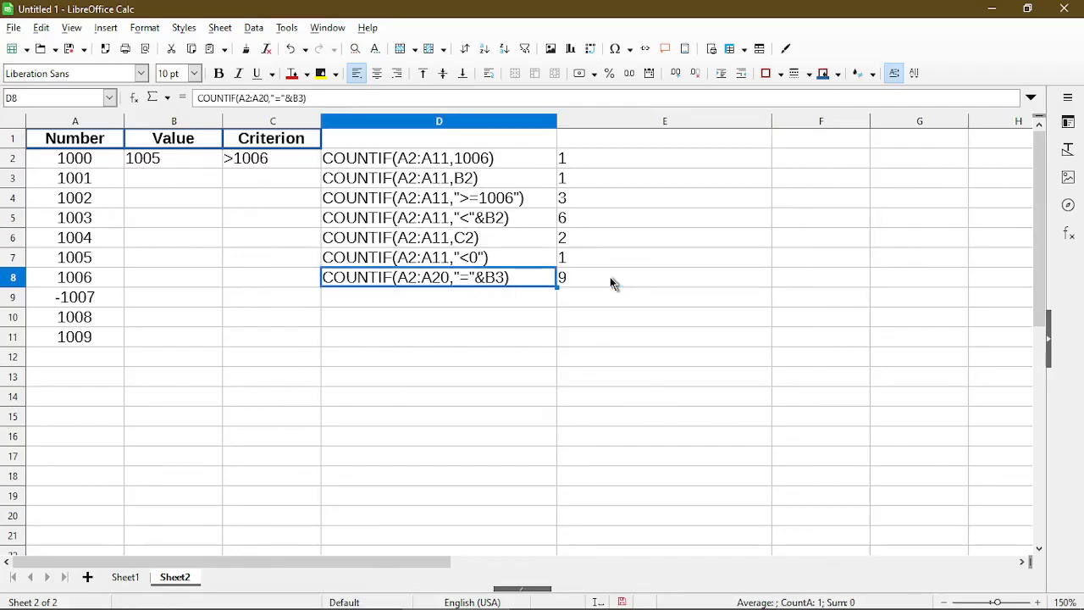